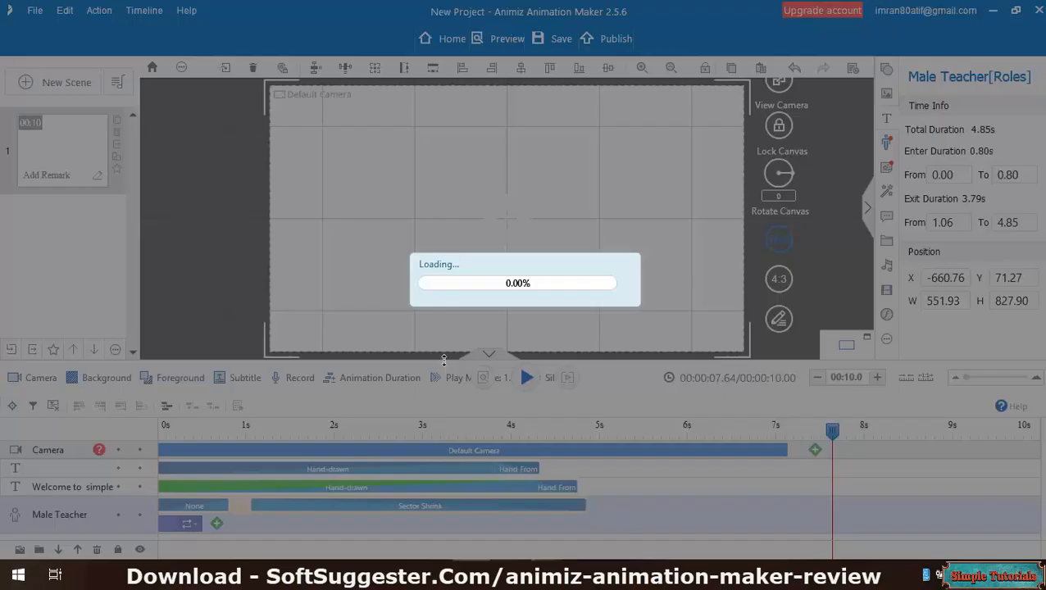
Step: Play the Haze template's welcome animation and review the text's animation effect choices
{"action": "left_click", "coordinate": [527, 377]}
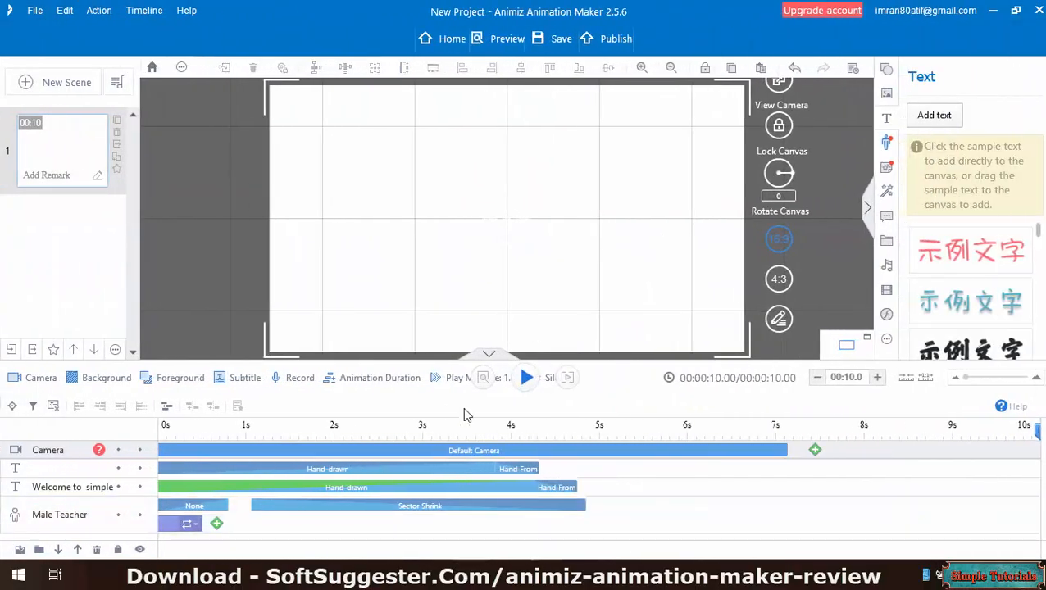
{"action": "left_click", "coordinate": [524, 377]}
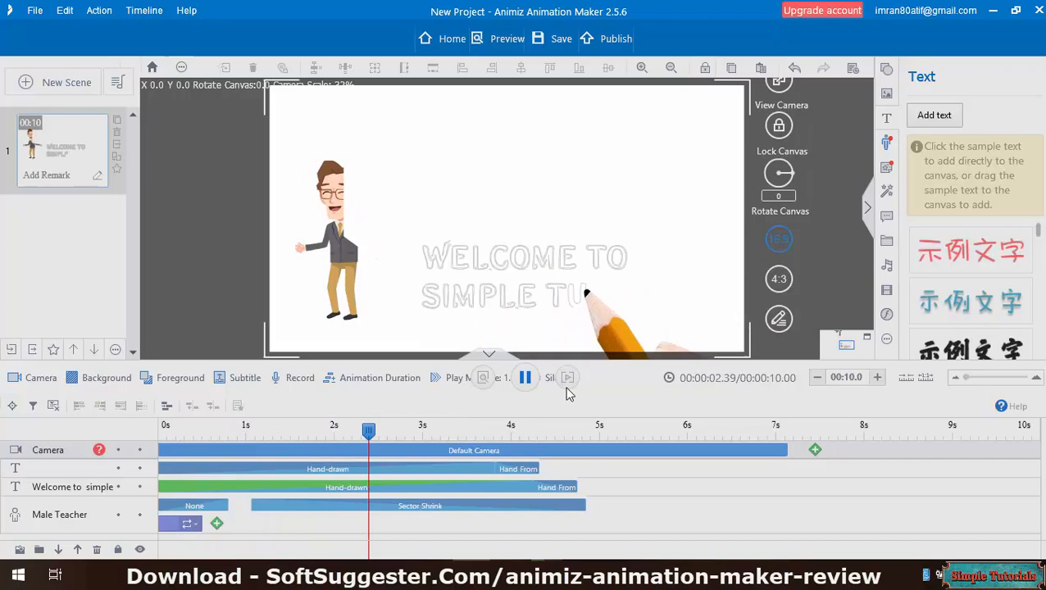
{"action": "left_click", "coordinate": [524, 377]}
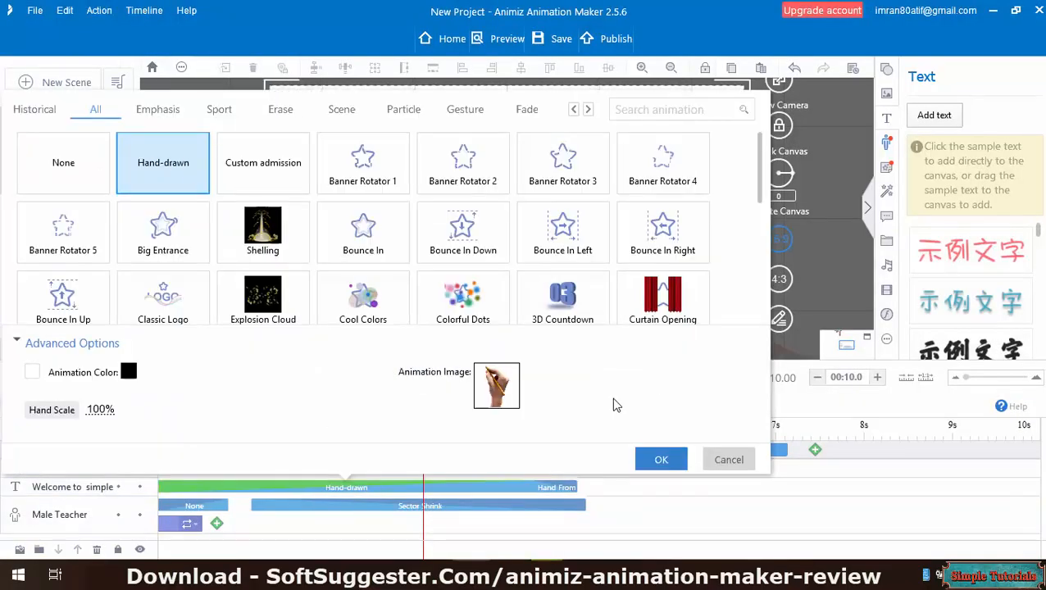
{"action": "left_click", "coordinate": [496, 386]}
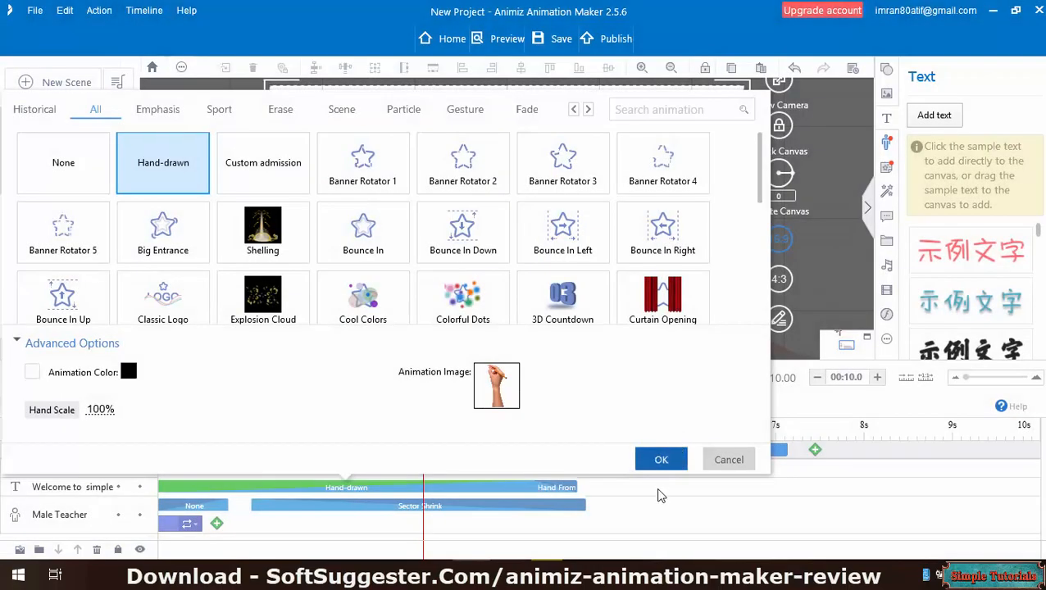
{"action": "left_click", "coordinate": [661, 459]}
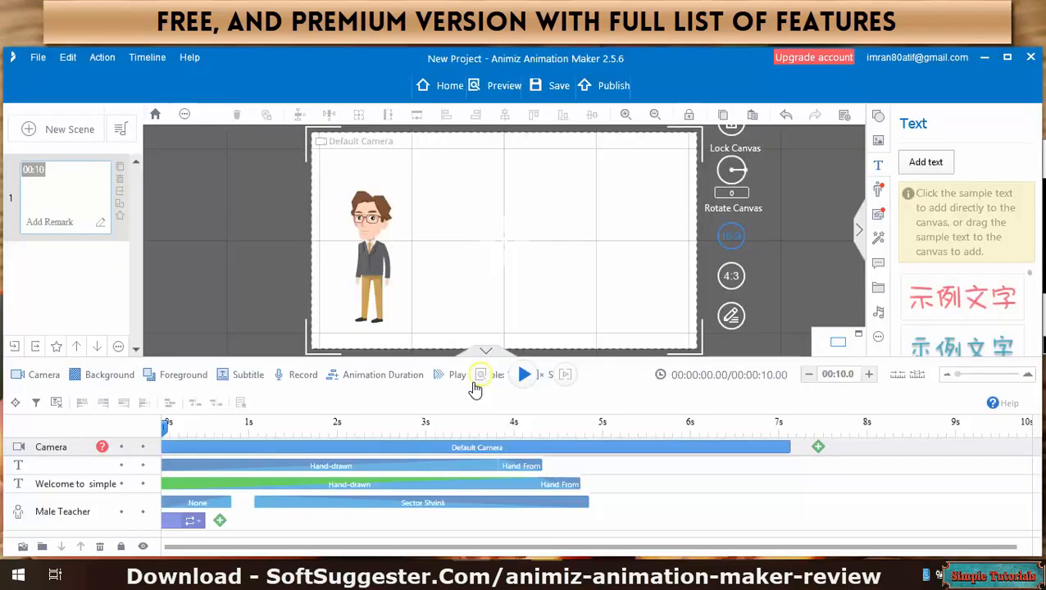
Step: Preview the cloud template, then switch to a project with image background and Simple Tutorials text
{"action": "left_click", "coordinate": [524, 373]}
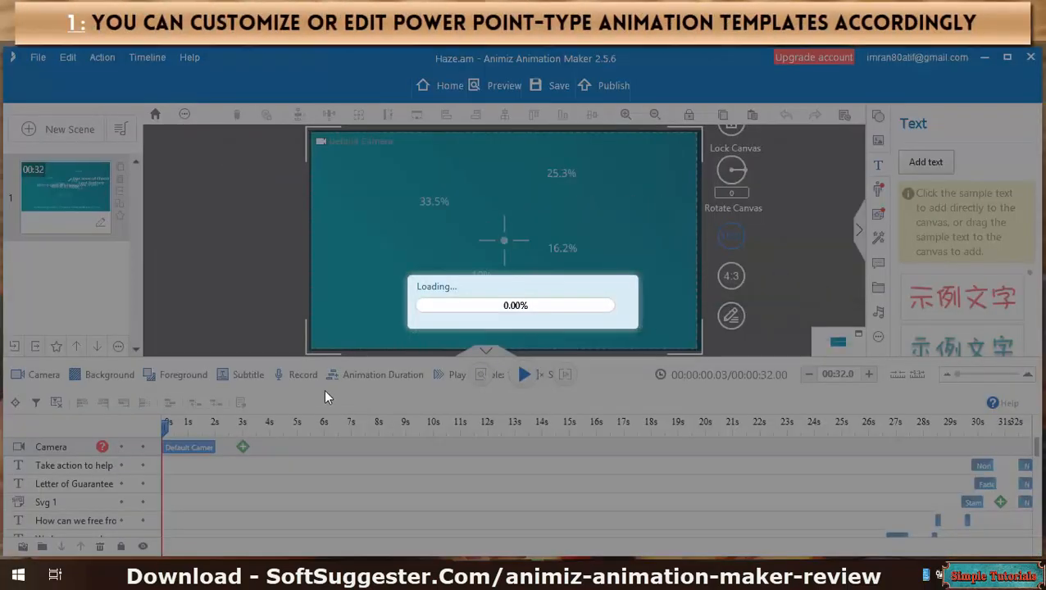
{"action": "left_click", "coordinate": [523, 373]}
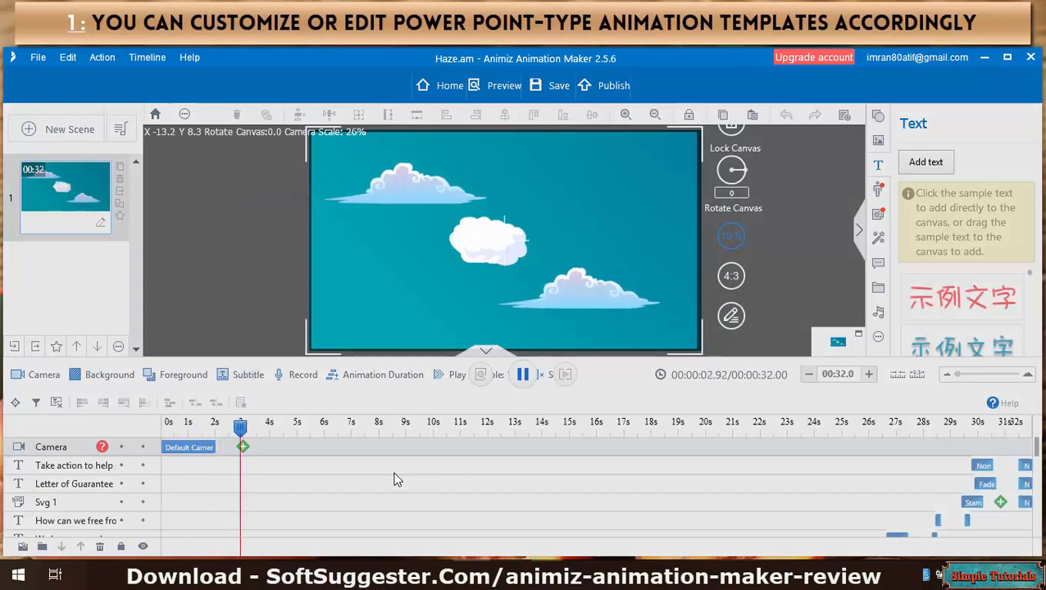
{"action": "left_click", "coordinate": [523, 374]}
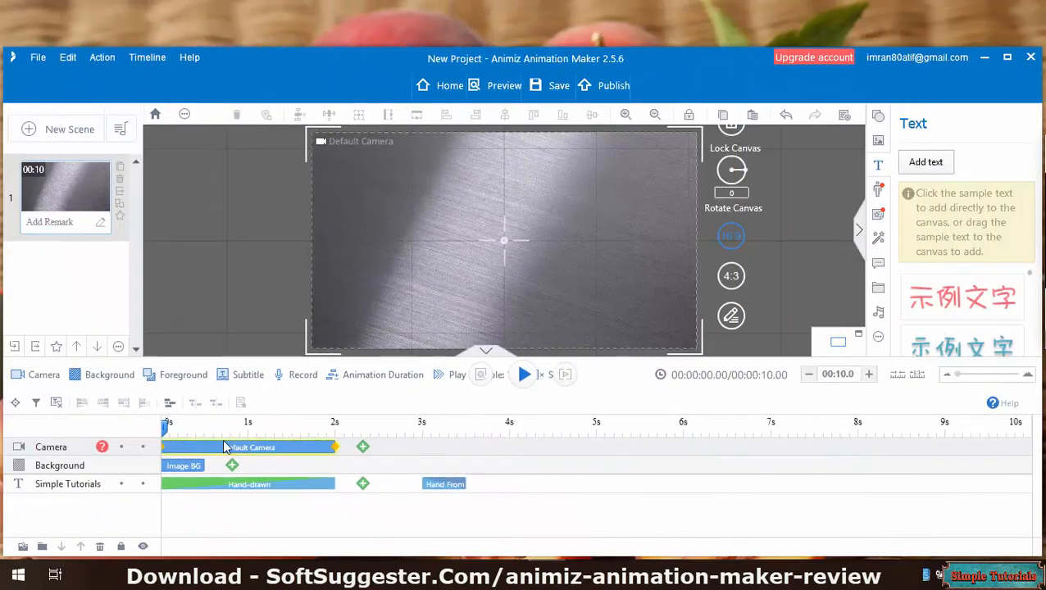
Step: Add a voice Record track, view the insertable media list, then return Home to the template gallery
{"action": "left_click", "coordinate": [525, 374]}
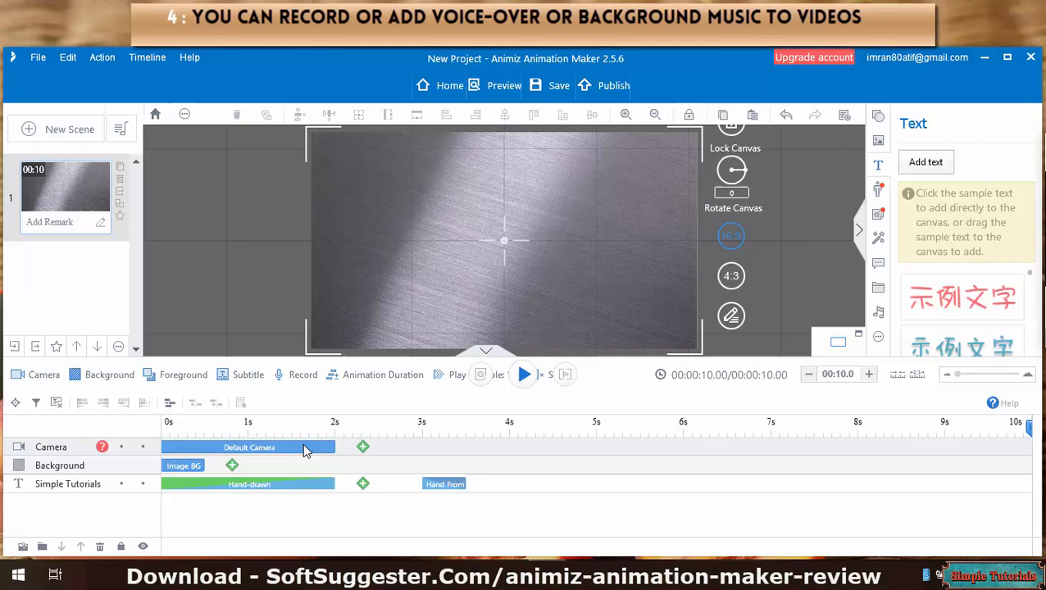
{"action": "left_click", "coordinate": [295, 374]}
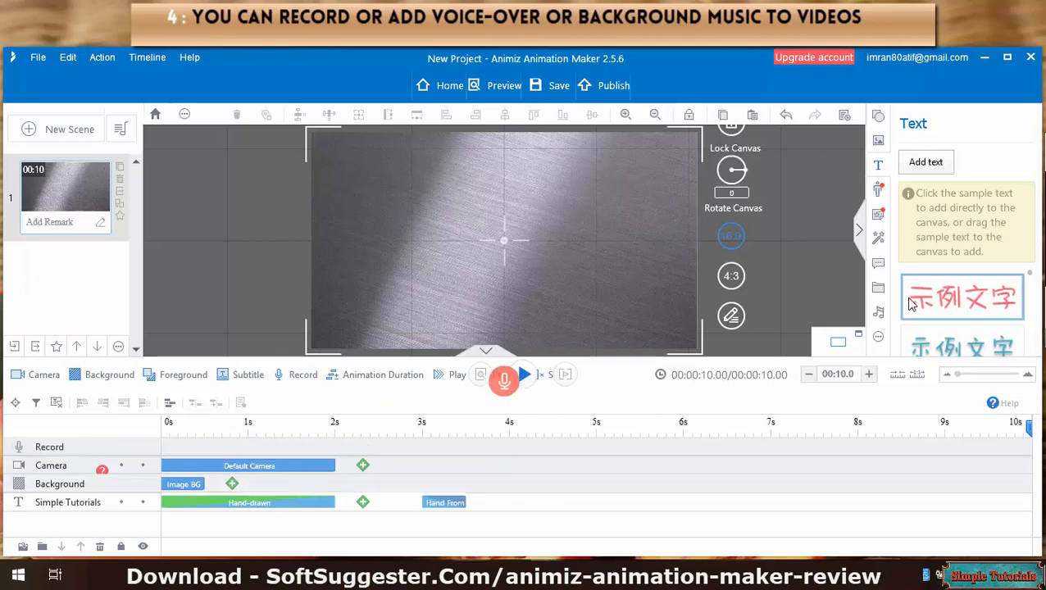
{"action": "left_click", "coordinate": [879, 312]}
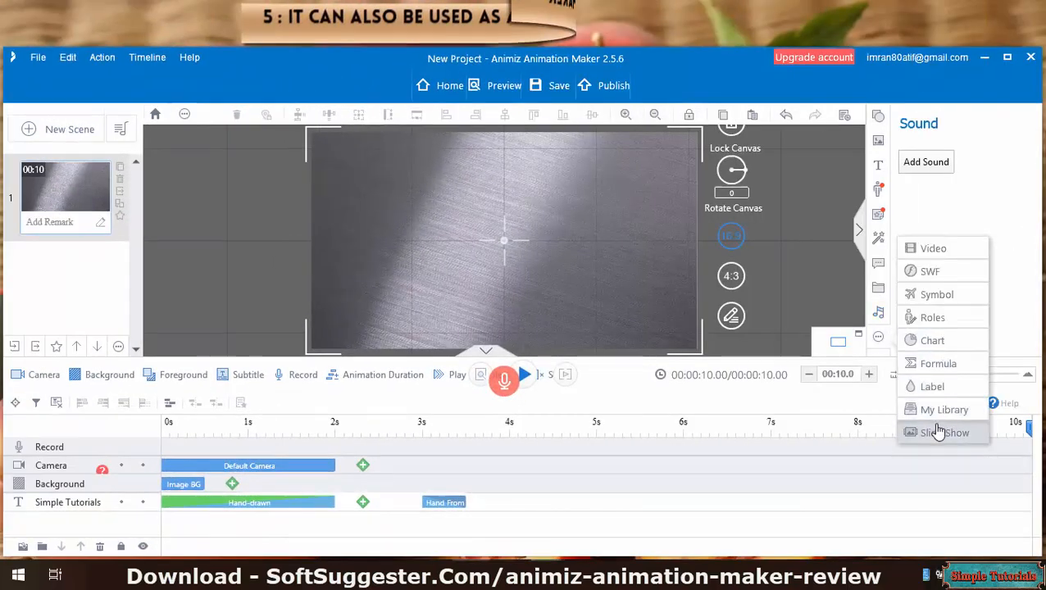
{"action": "left_click", "coordinate": [449, 85]}
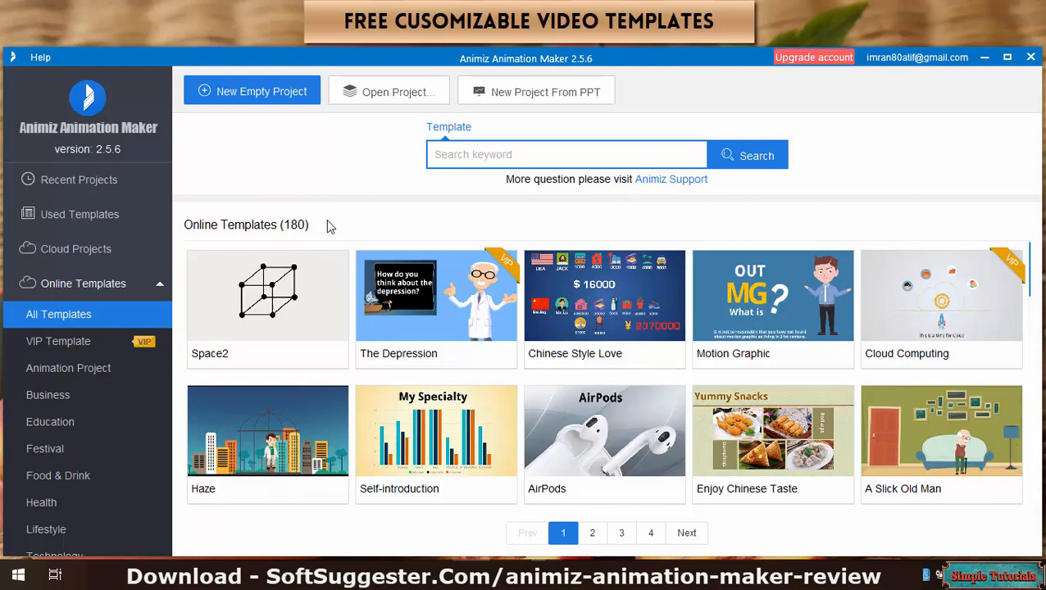
{"action": "mouse_move", "coordinate": [414, 249]}
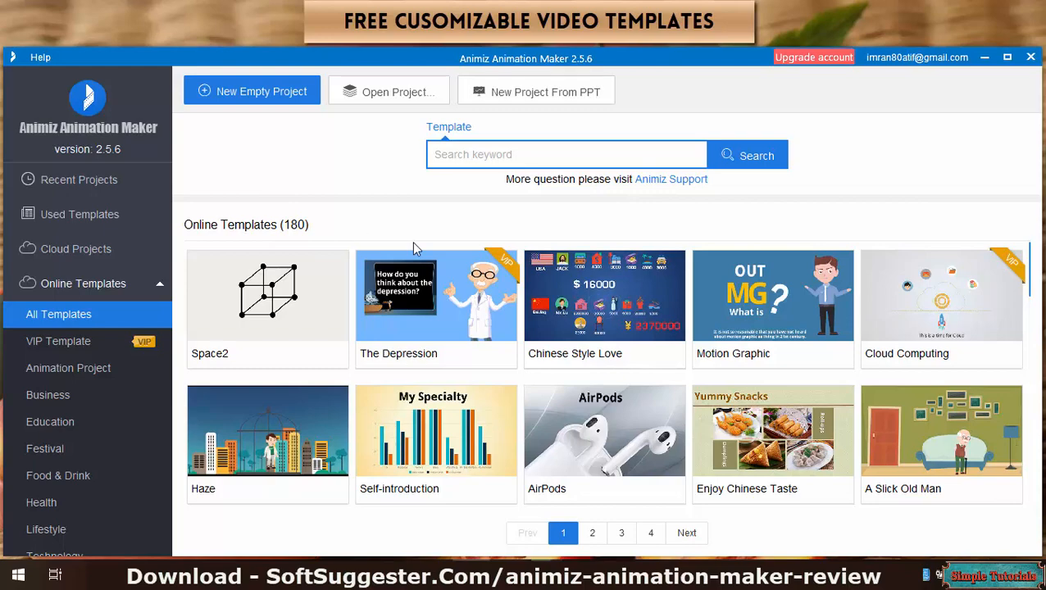
Step: Scroll the online templates and open the Trigonometry template as a project
{"action": "scroll", "scroll_direction": "down", "scroll_amount": 3}
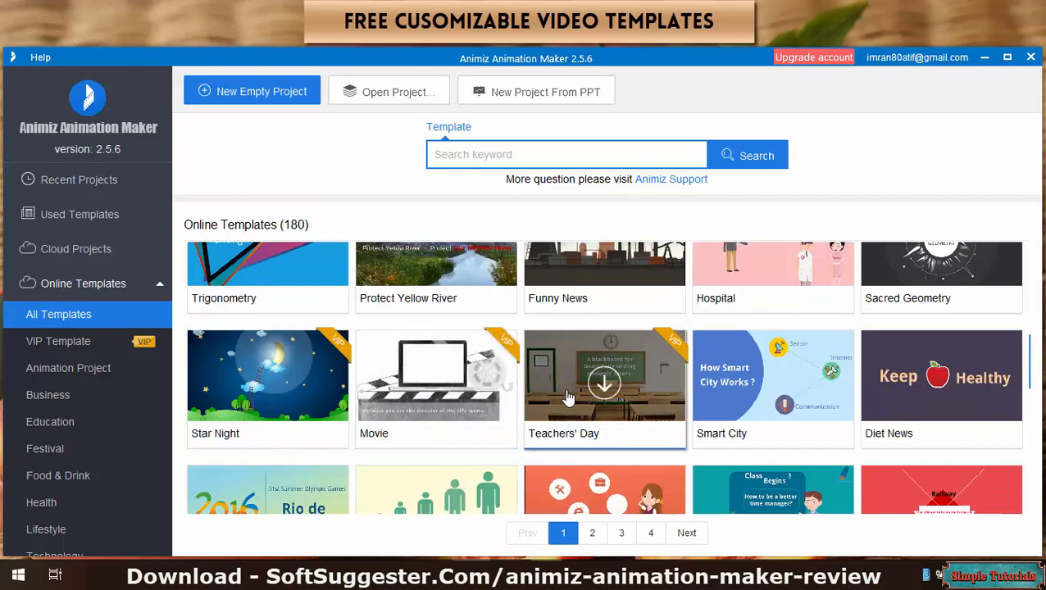
{"action": "left_click", "coordinate": [604, 384]}
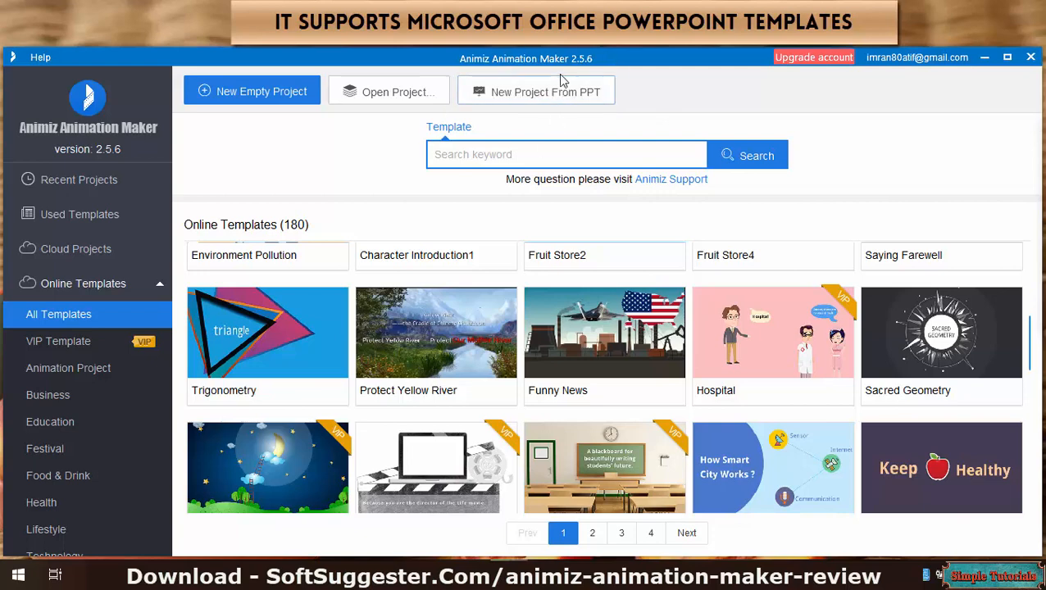
{"action": "mouse_move", "coordinate": [547, 253]}
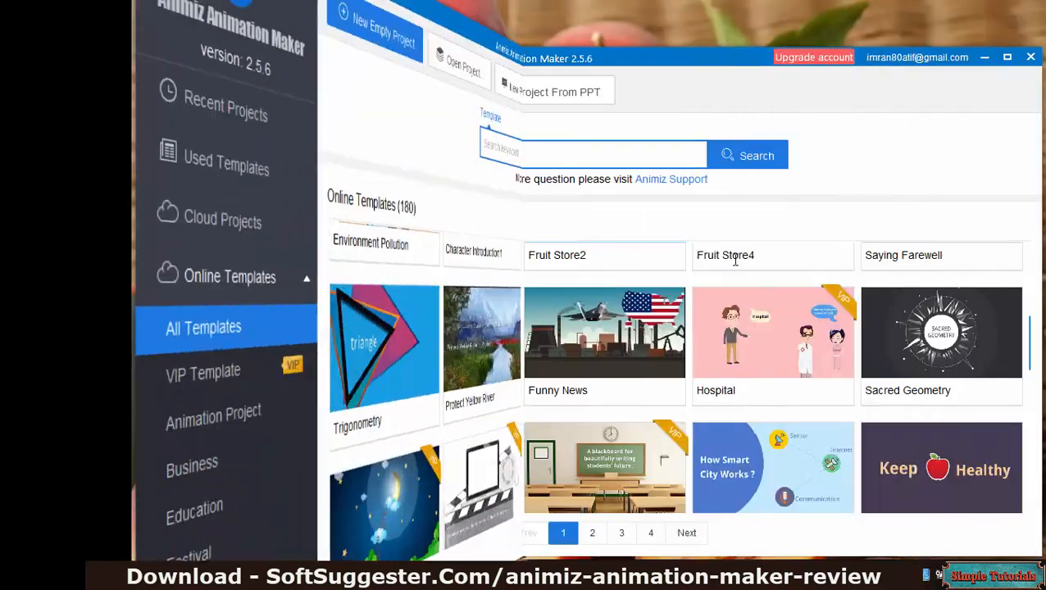
{"action": "left_click", "coordinate": [384, 331]}
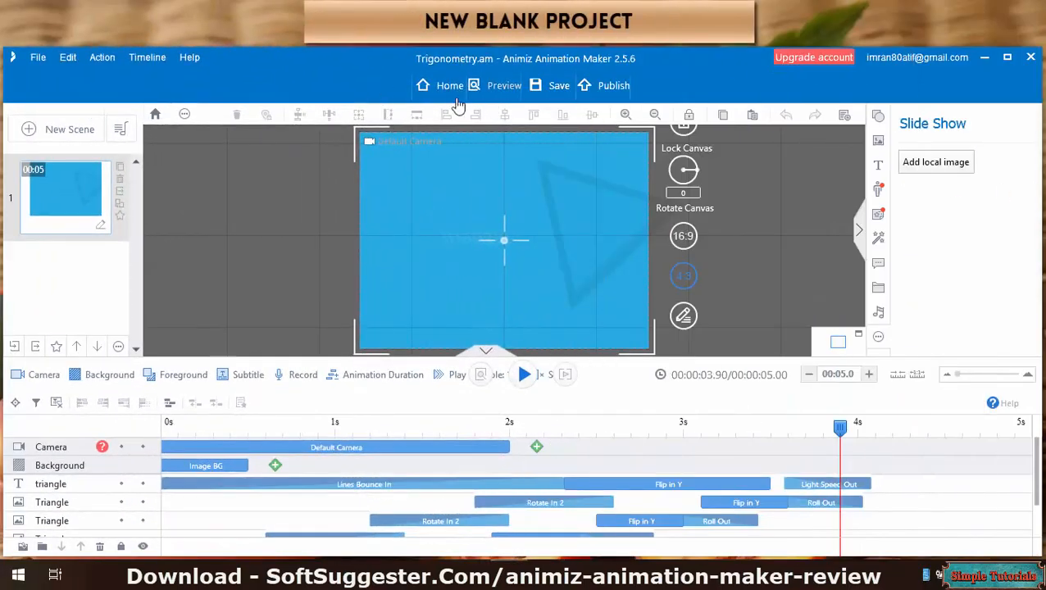
Step: Return to the start page and start a New Empty Project
{"action": "left_click", "coordinate": [449, 85]}
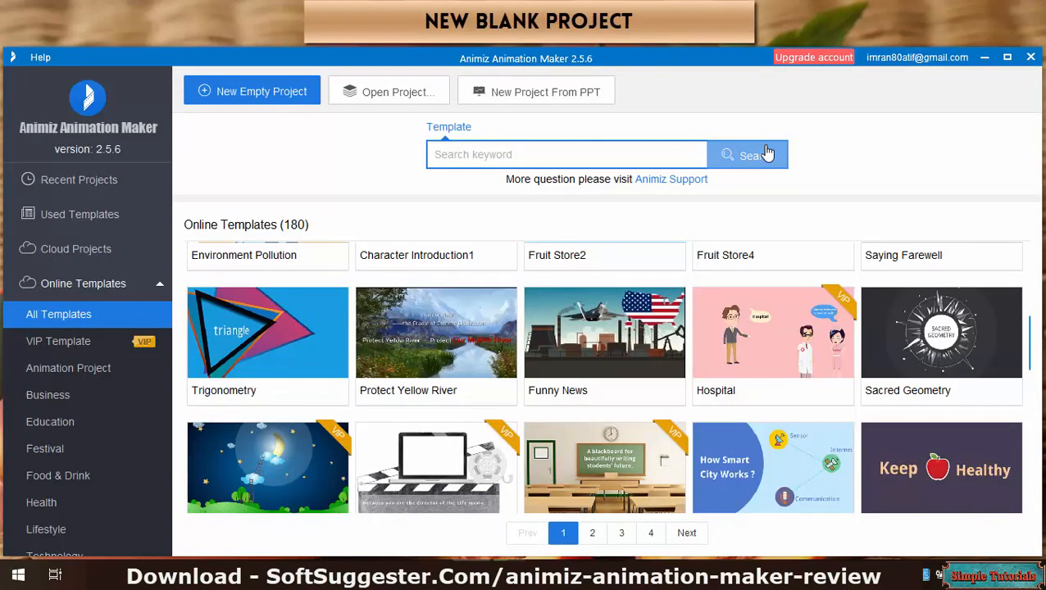
{"action": "mouse_move", "coordinate": [769, 164]}
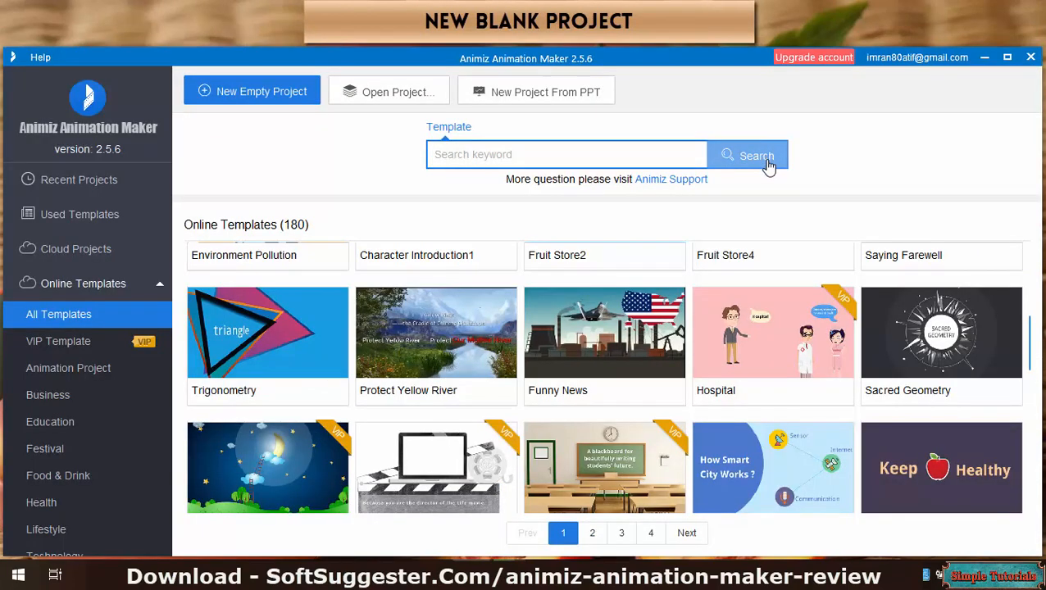
{"action": "mouse_move", "coordinate": [836, 108]}
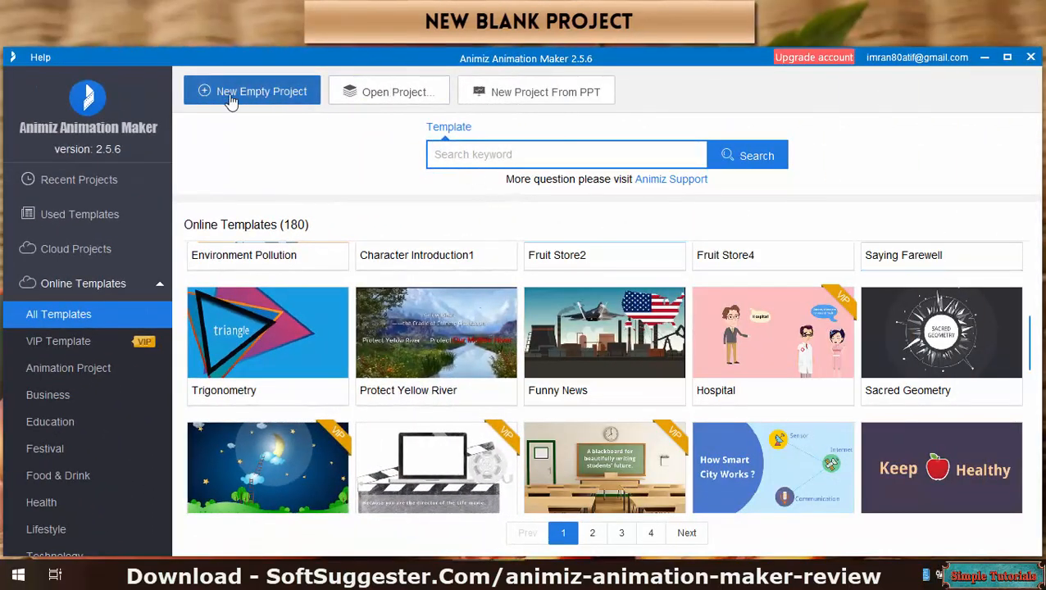
{"action": "left_click", "coordinate": [252, 92]}
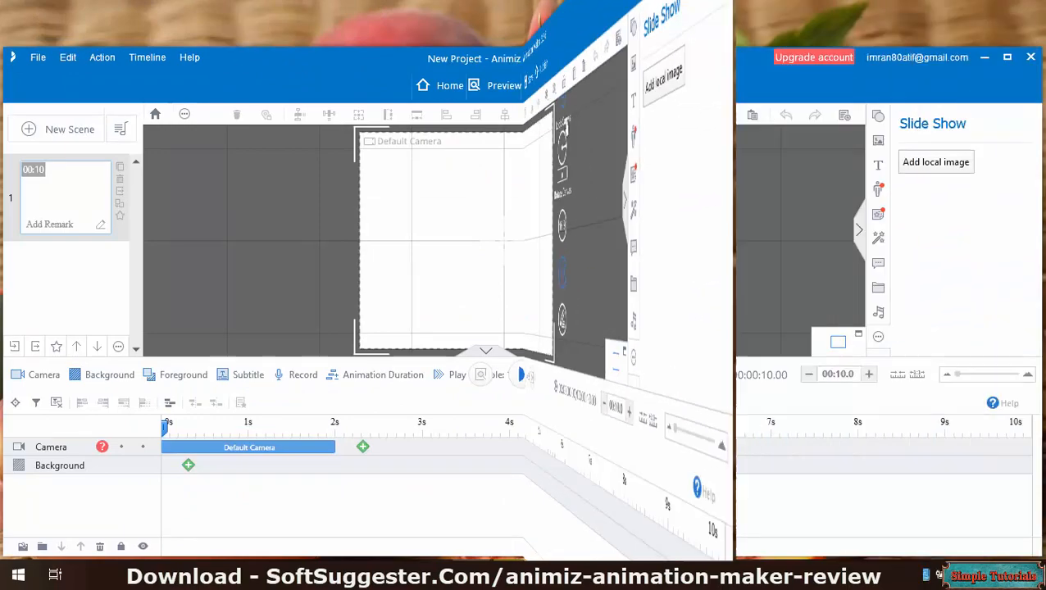
Step: Review the canvas previewer of the new blank 10-second project
{"action": "left_click", "coordinate": [68, 128]}
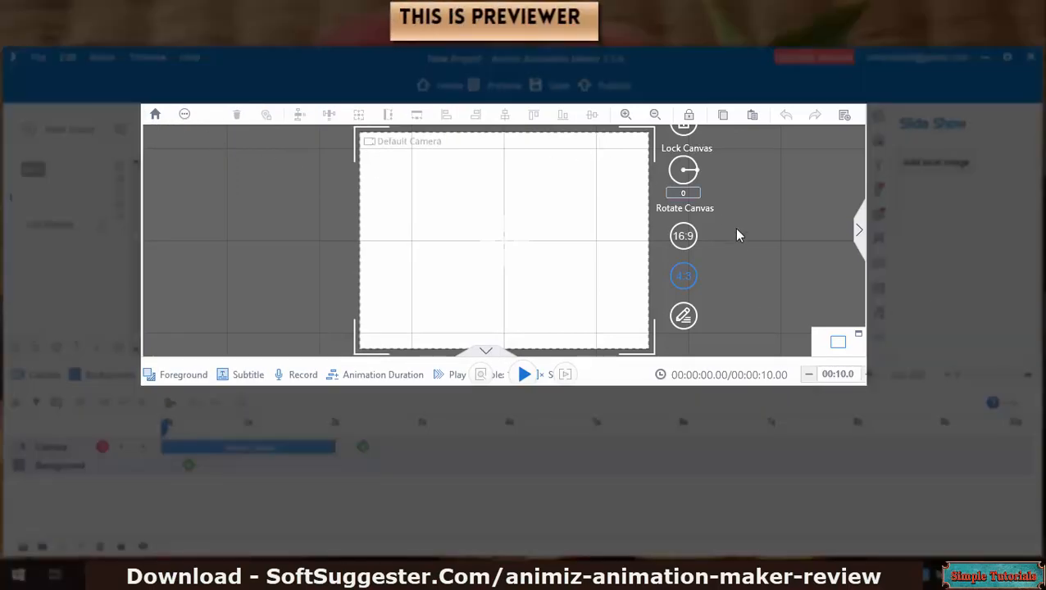
{"action": "mouse_move", "coordinate": [779, 272]}
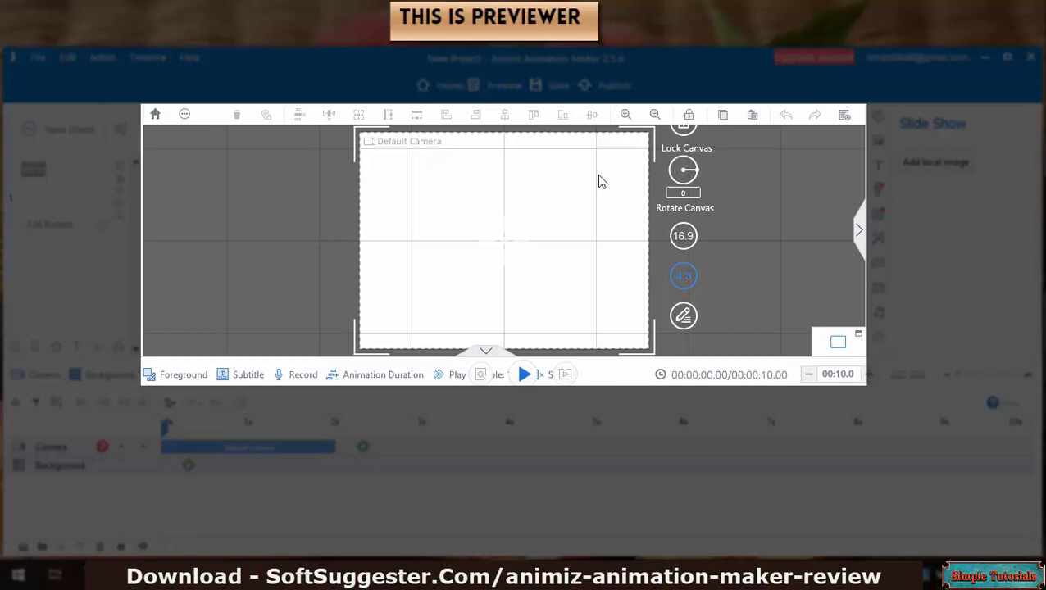
{"action": "mouse_move", "coordinate": [709, 116]}
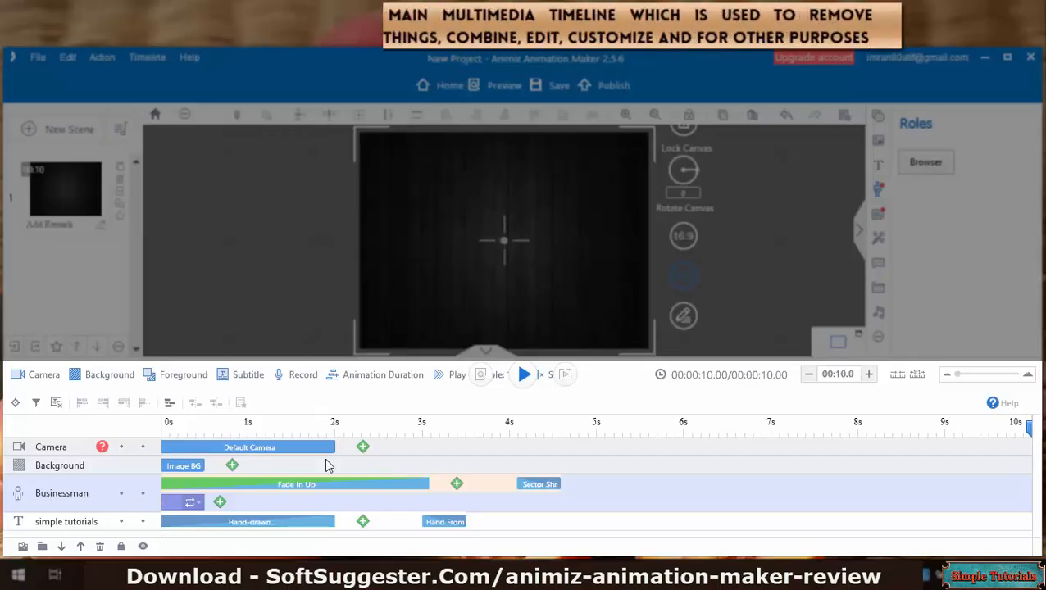
Step: Confirm the animation effect dialog and insert a Dash circle with Fade In Up
{"action": "left_click", "coordinate": [184, 466]}
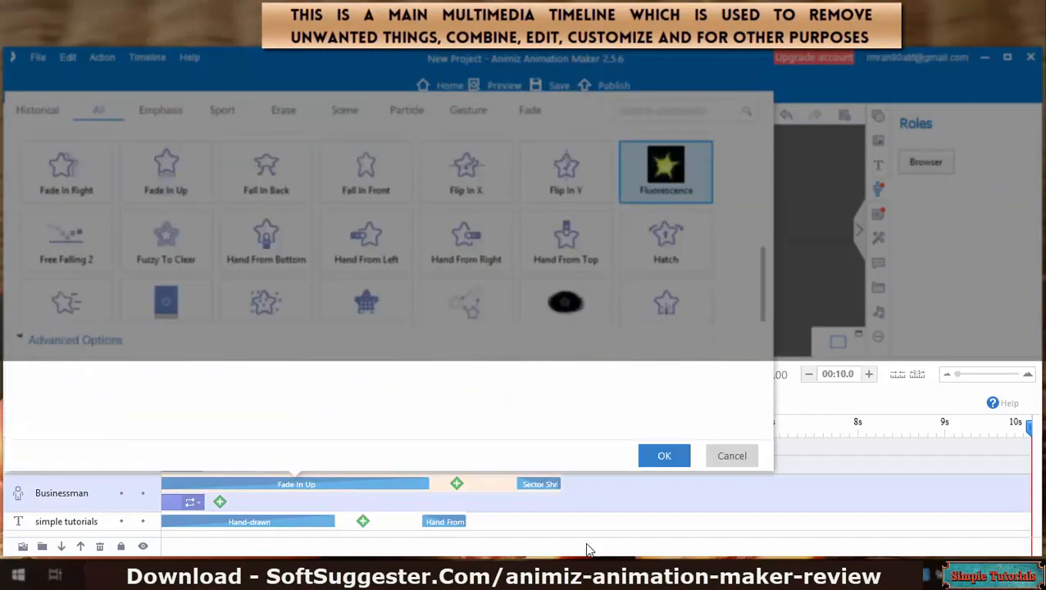
{"action": "left_click", "coordinate": [664, 456]}
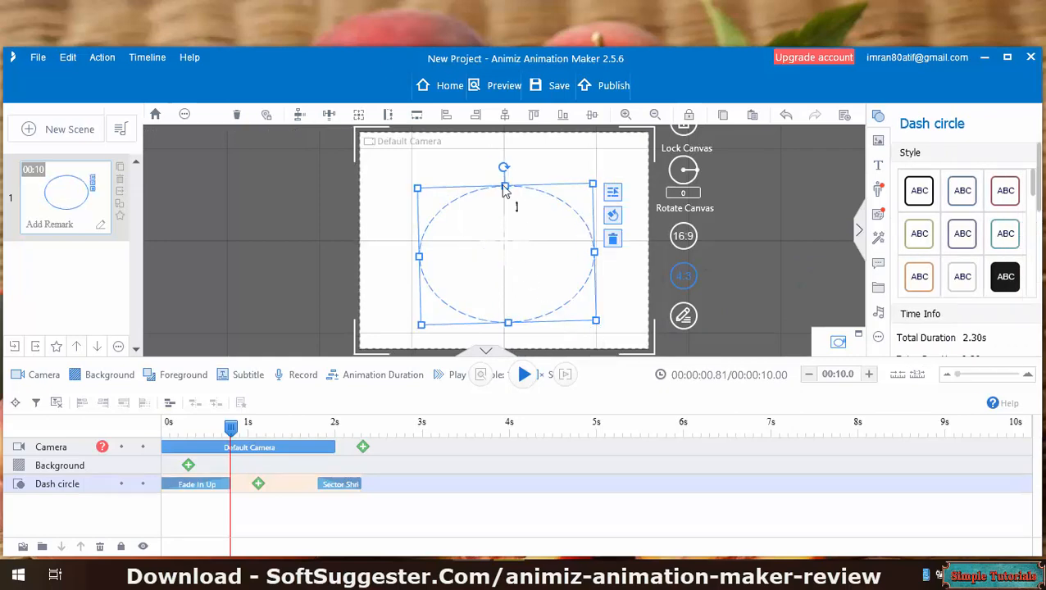
Step: Add hand-drawn SIMPLE TUTORIALS text and play back its animation with the circle
{"action": "left_click", "coordinate": [878, 164]}
{"action": "type", "text": "SIMPLE TUTORIALS"}
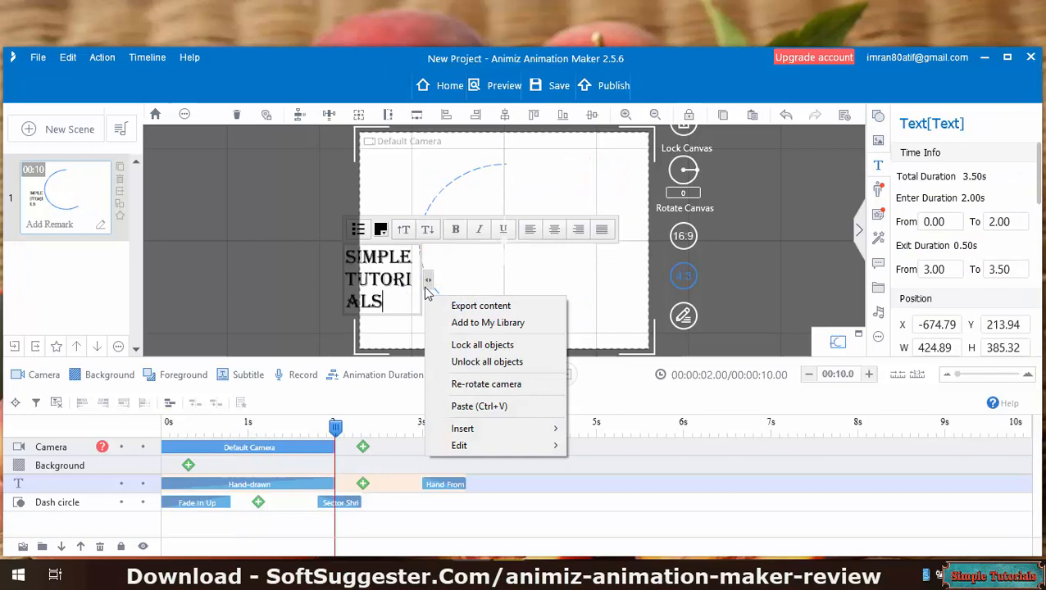
{"action": "left_click", "coordinate": [457, 374]}
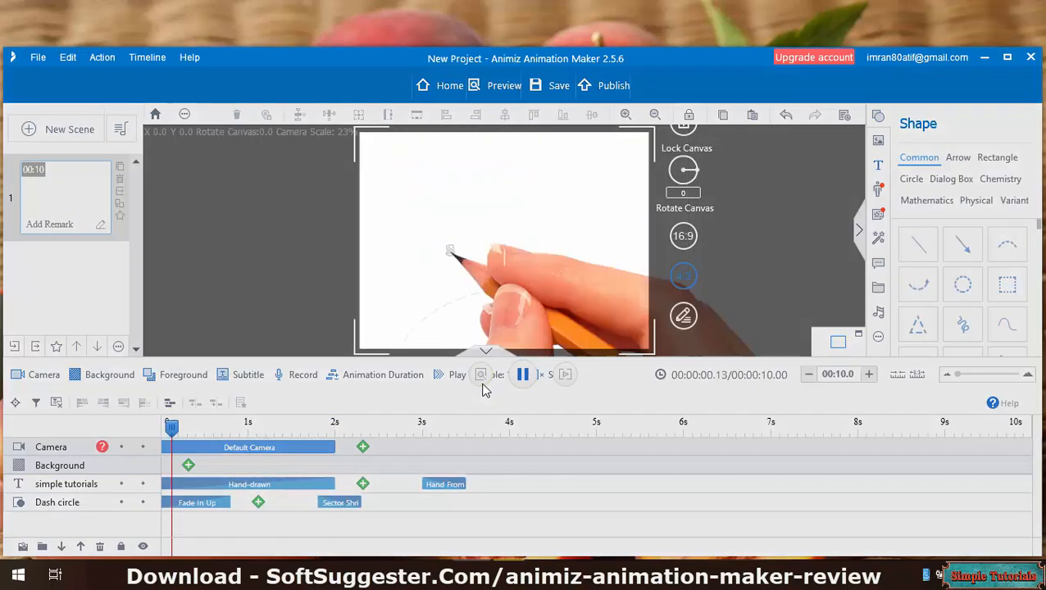
{"action": "left_click", "coordinate": [523, 373]}
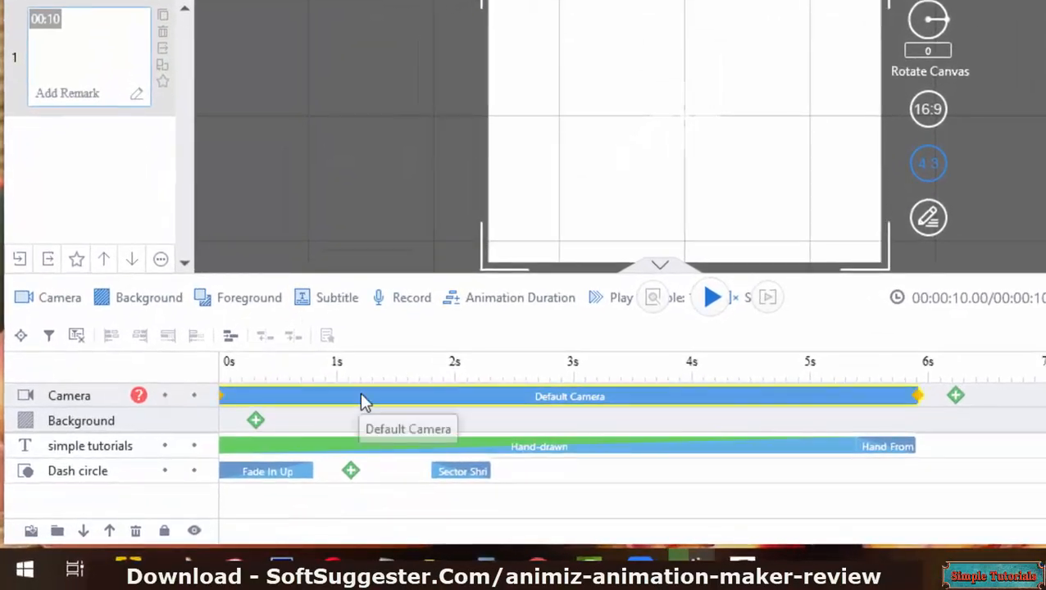
Step: Reopen the circle's animation dialog, confirm its effect and replay the animation
{"action": "double_click", "coordinate": [571, 395]}
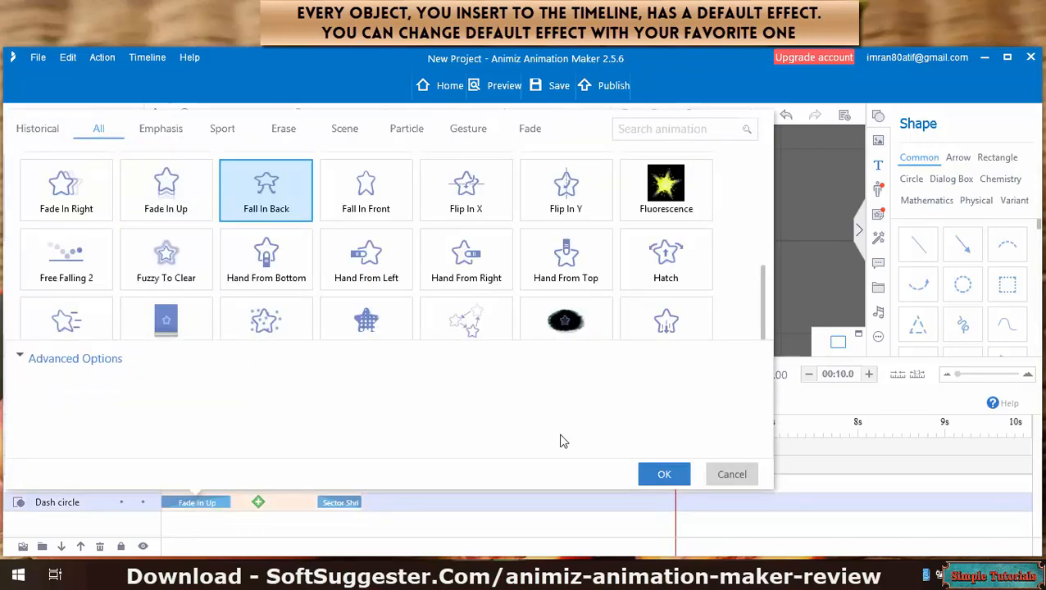
{"action": "left_click", "coordinate": [664, 474]}
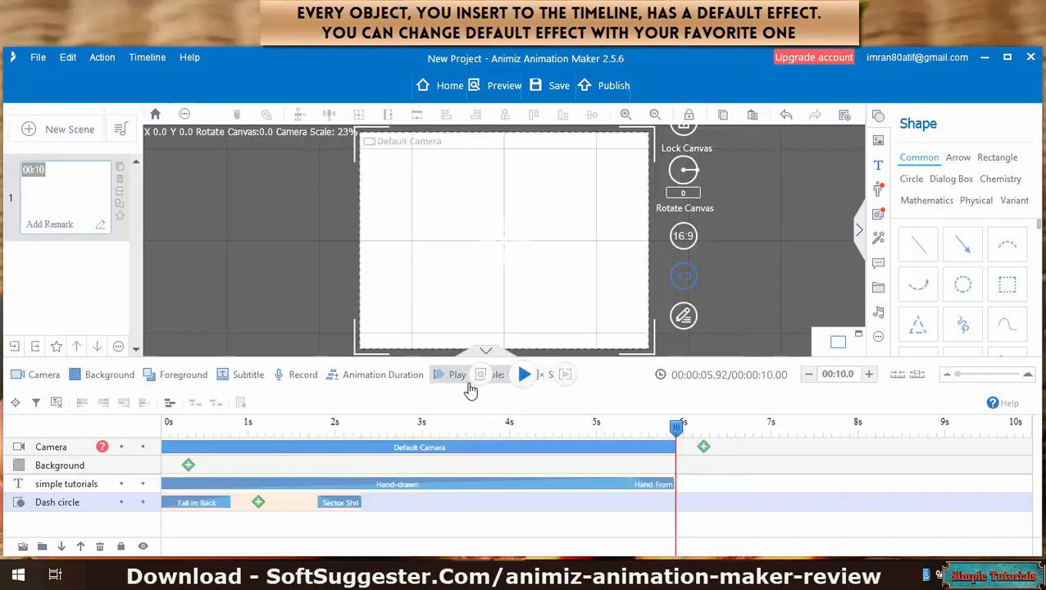
{"action": "left_click", "coordinate": [457, 374]}
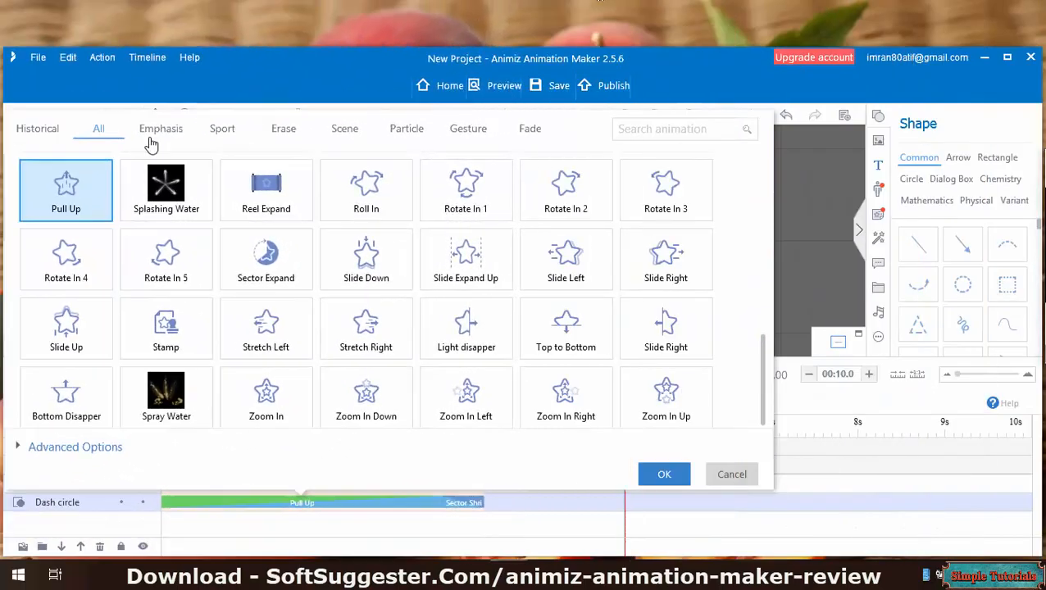
Step: Browse Emphasis and Fade effects and set the circle's entrance to Fade In Right
{"action": "left_click", "coordinate": [161, 128]}
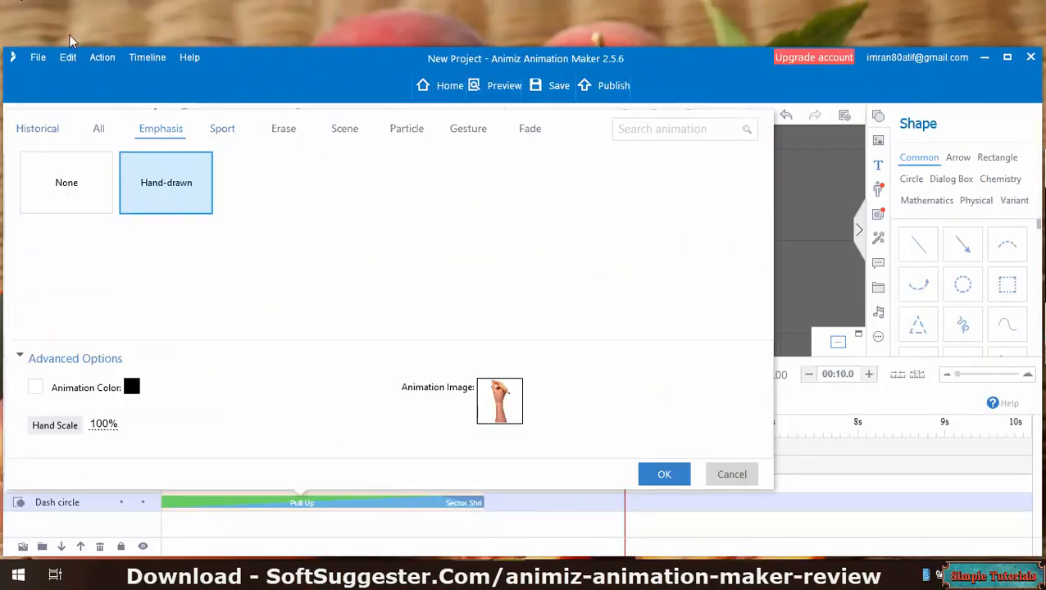
{"action": "left_click", "coordinate": [530, 128]}
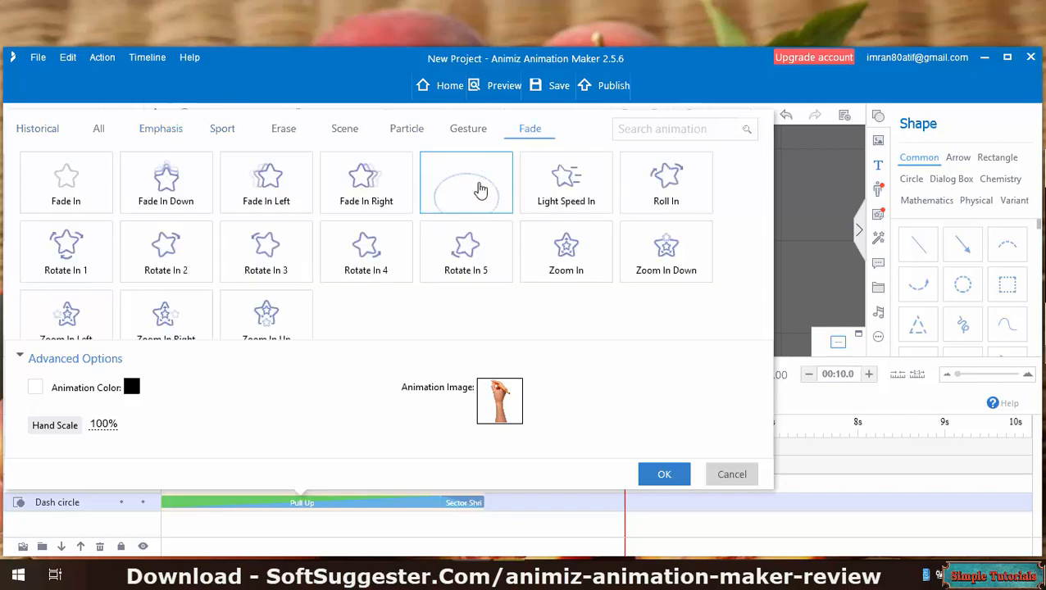
{"action": "left_click", "coordinate": [160, 128]}
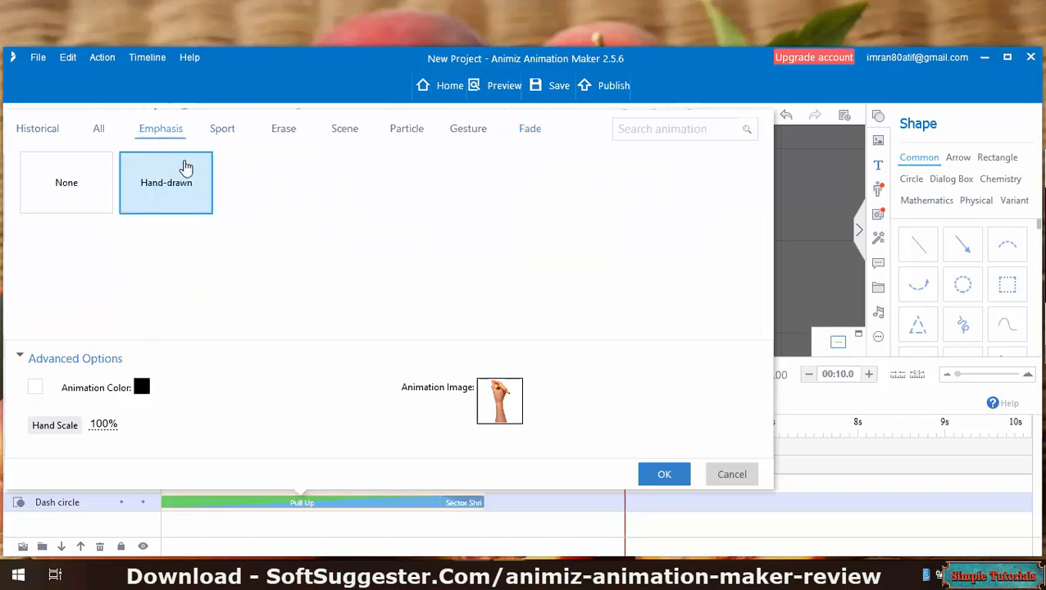
{"action": "left_click", "coordinate": [664, 473]}
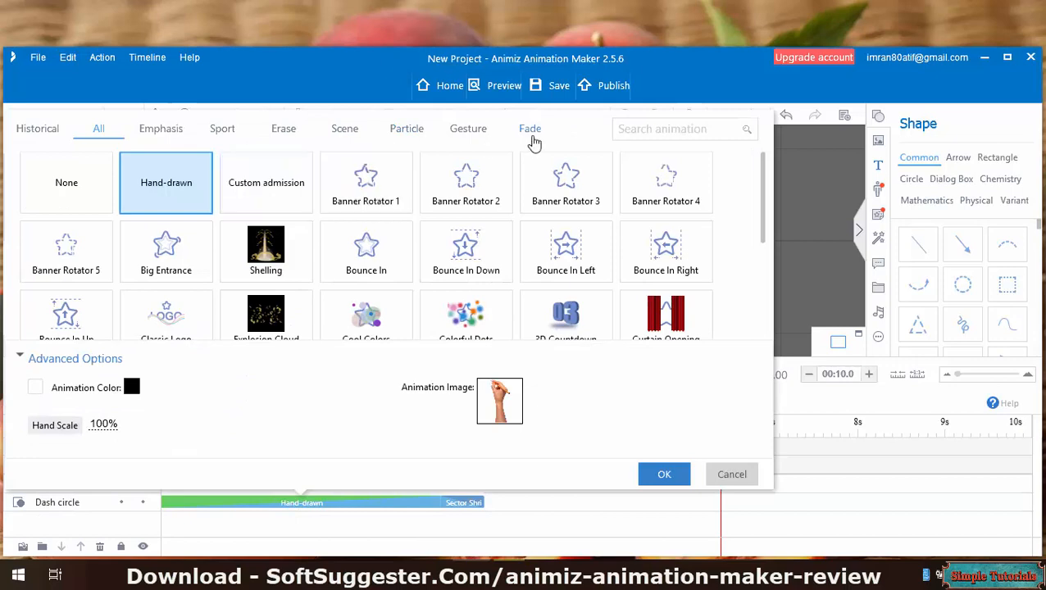
{"action": "left_click", "coordinate": [530, 128]}
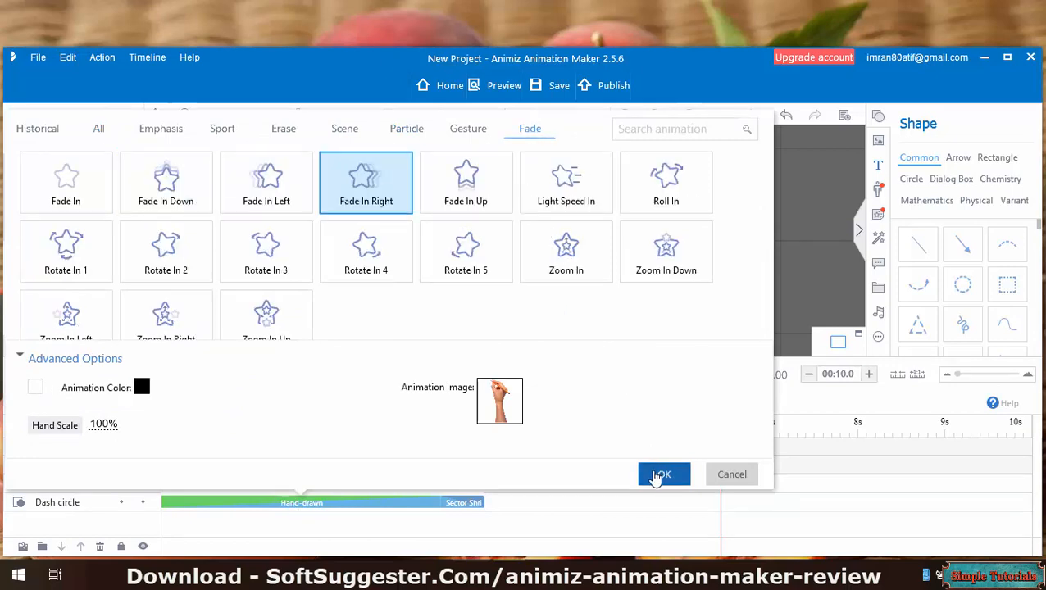
{"action": "left_click", "coordinate": [662, 473]}
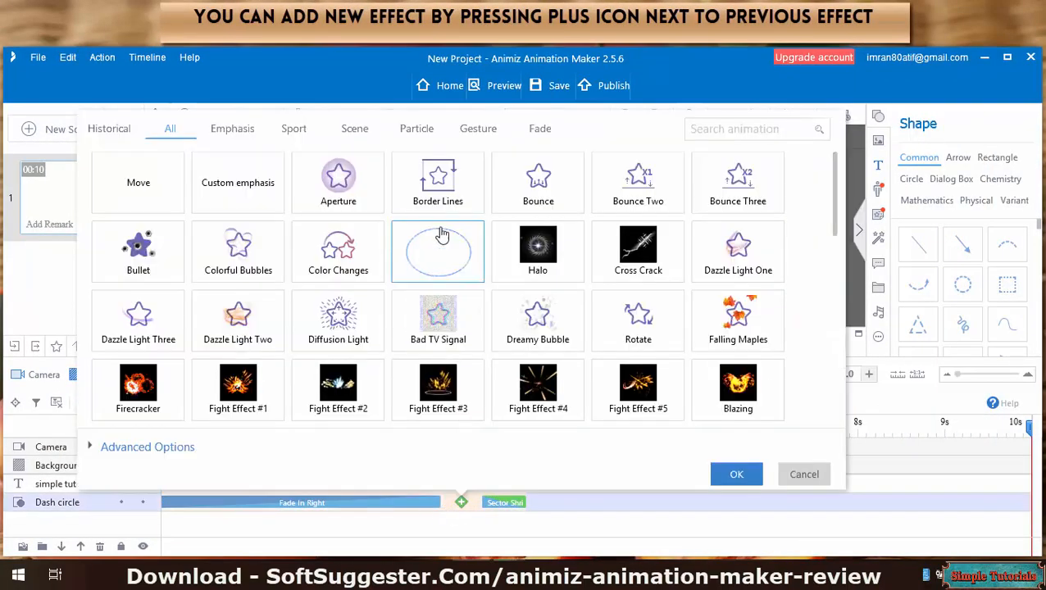
Step: Add Border Lines as the circle's second effect and preview the result
{"action": "left_click", "coordinate": [736, 474]}
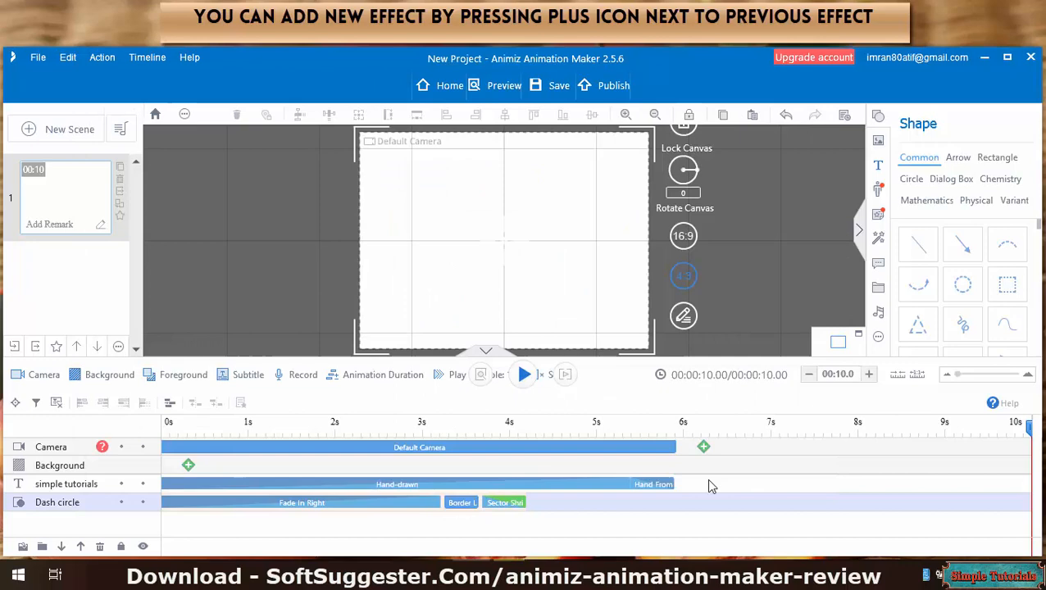
{"action": "left_click", "coordinate": [524, 373]}
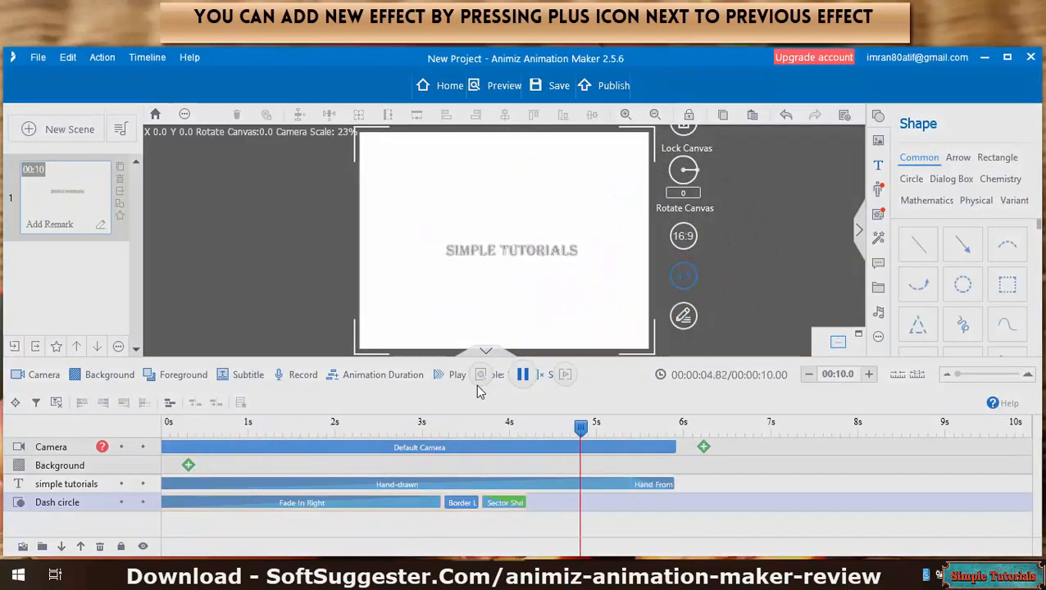
{"action": "left_click", "coordinate": [878, 183]}
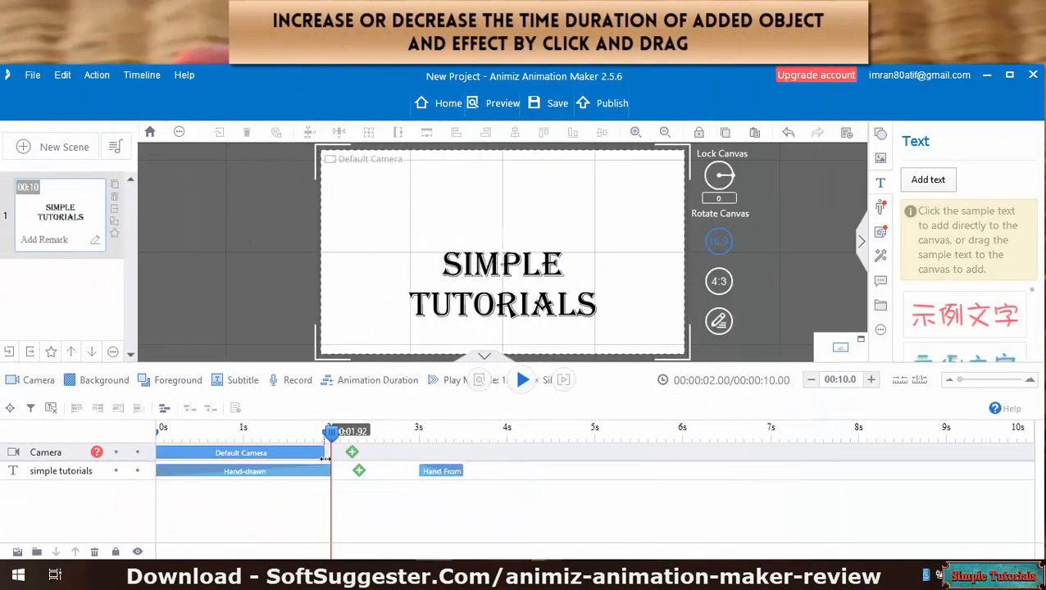
Step: Lengthen the camera to about 5.5 seconds and extend the handwritten text's duration
{"action": "left_click_drag", "start_coordinate": [331, 453], "coordinate": [627, 453]}
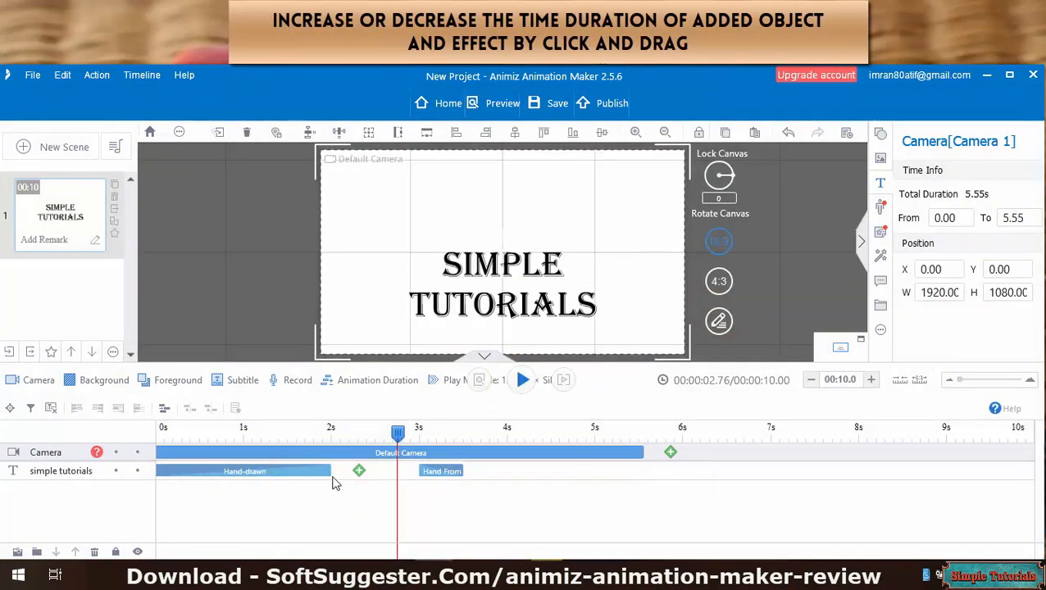
{"action": "left_click_drag", "start_coordinate": [359, 470], "coordinate": [980, 471]}
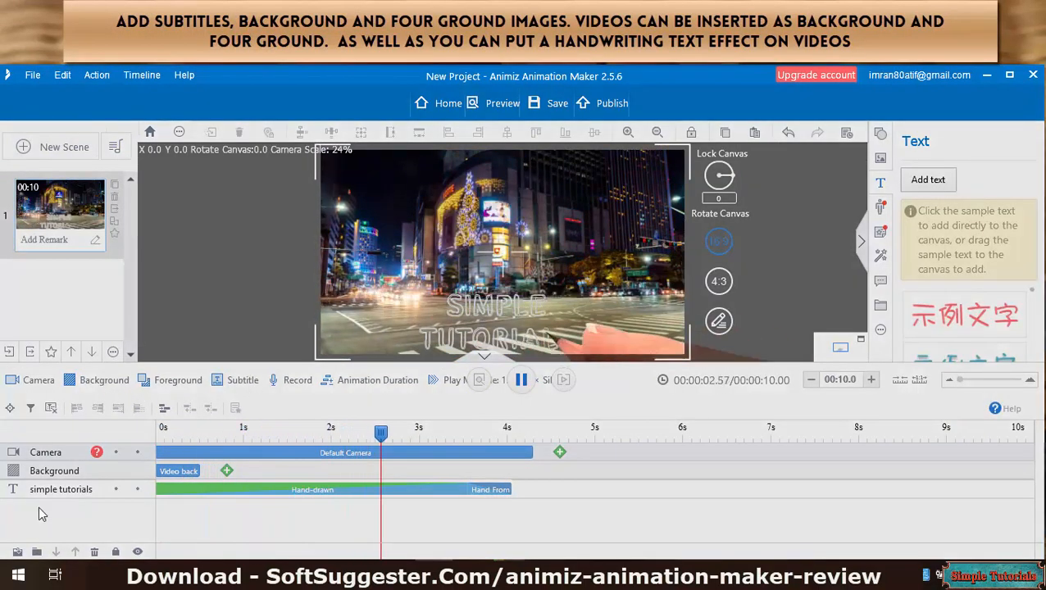
Step: Play the scene with the night-city video background through to its 10-second end
{"action": "left_click", "coordinate": [521, 380]}
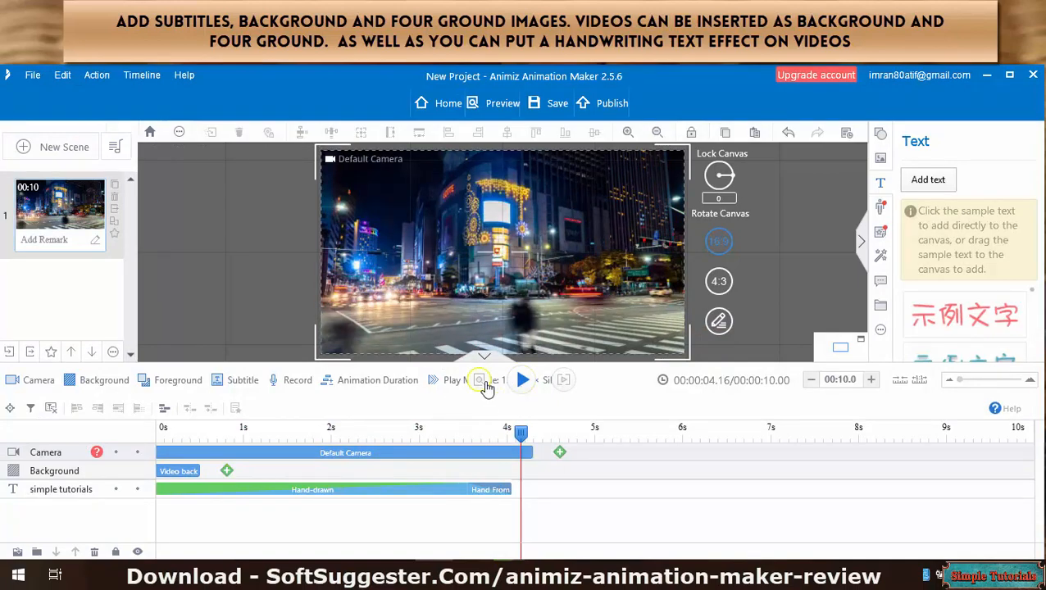
{"action": "left_click", "coordinate": [521, 380]}
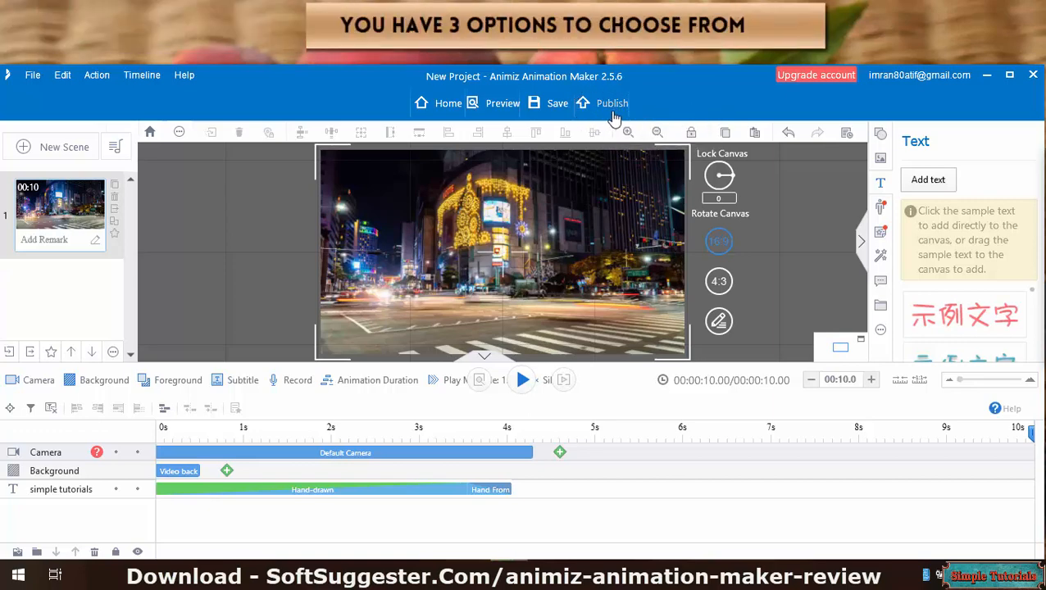
Step: Browse the Publish to Cloud and Gif formats, then settle on Video as the output
{"action": "left_click", "coordinate": [613, 101]}
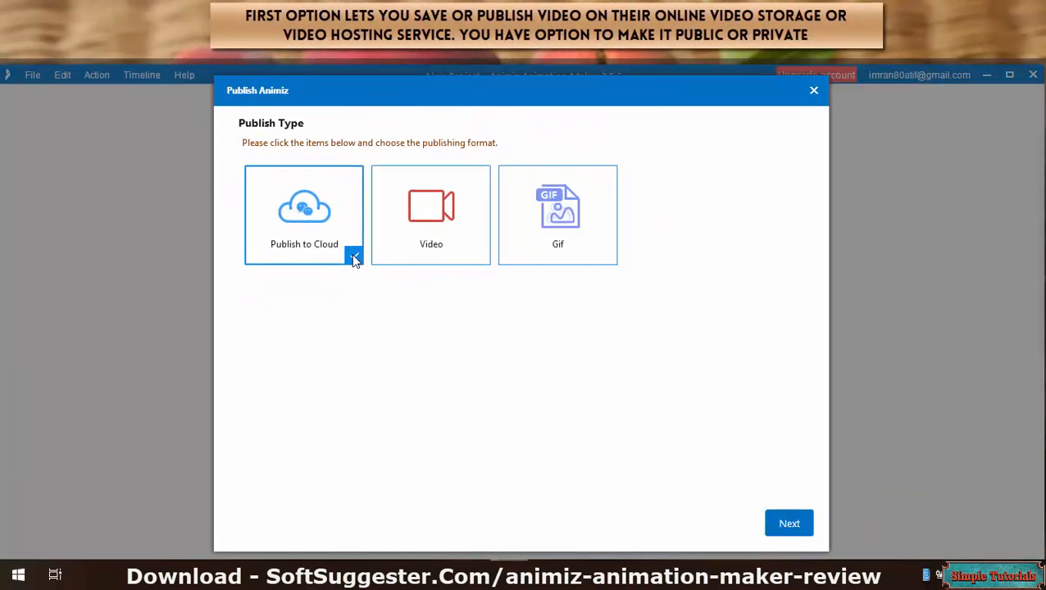
{"action": "left_click", "coordinate": [305, 205]}
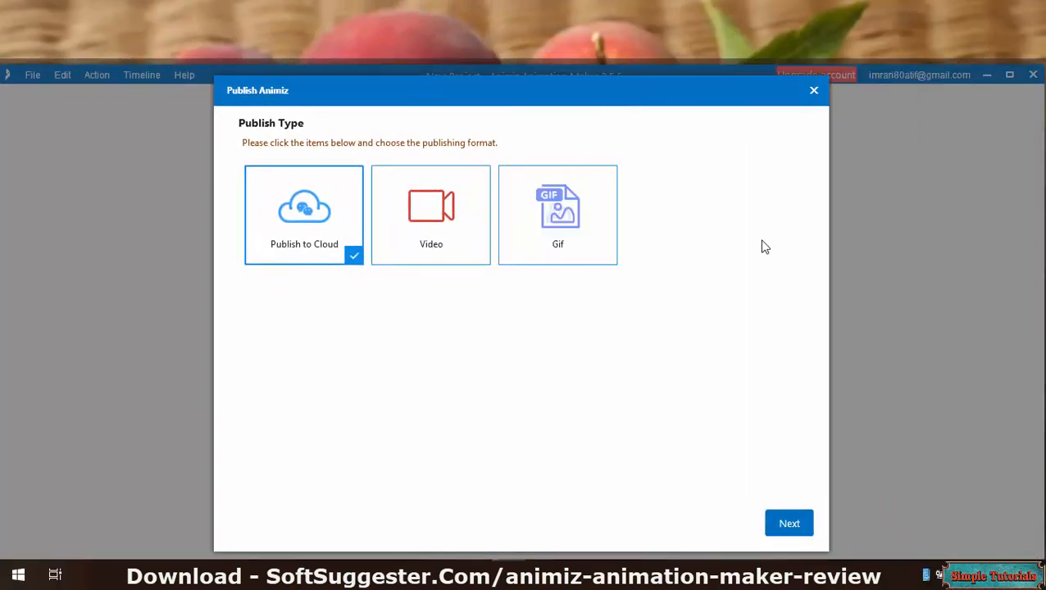
{"action": "mouse_move", "coordinate": [431, 215]}
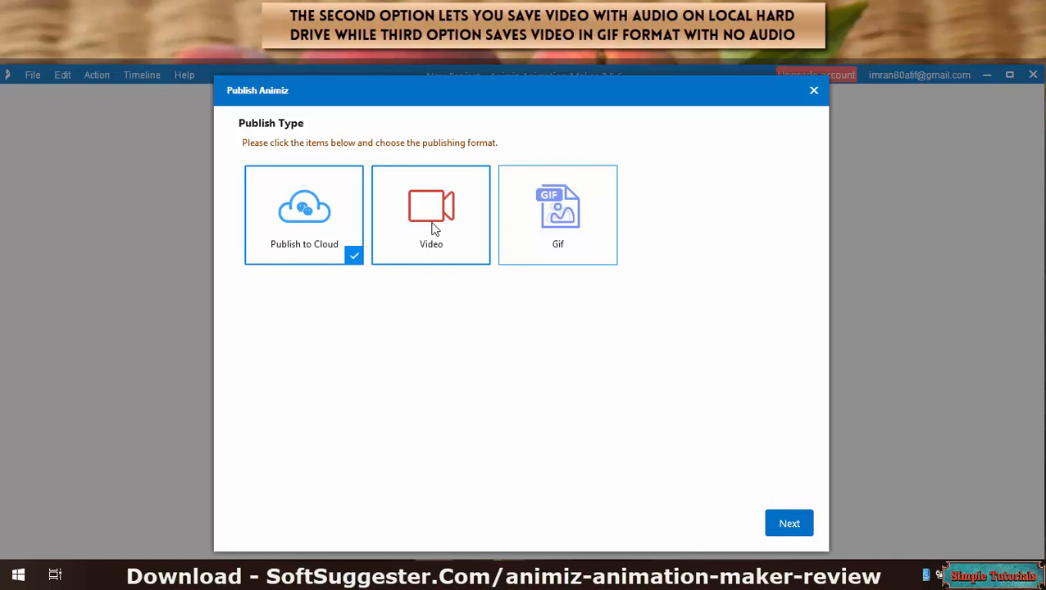
{"action": "left_click", "coordinate": [431, 215]}
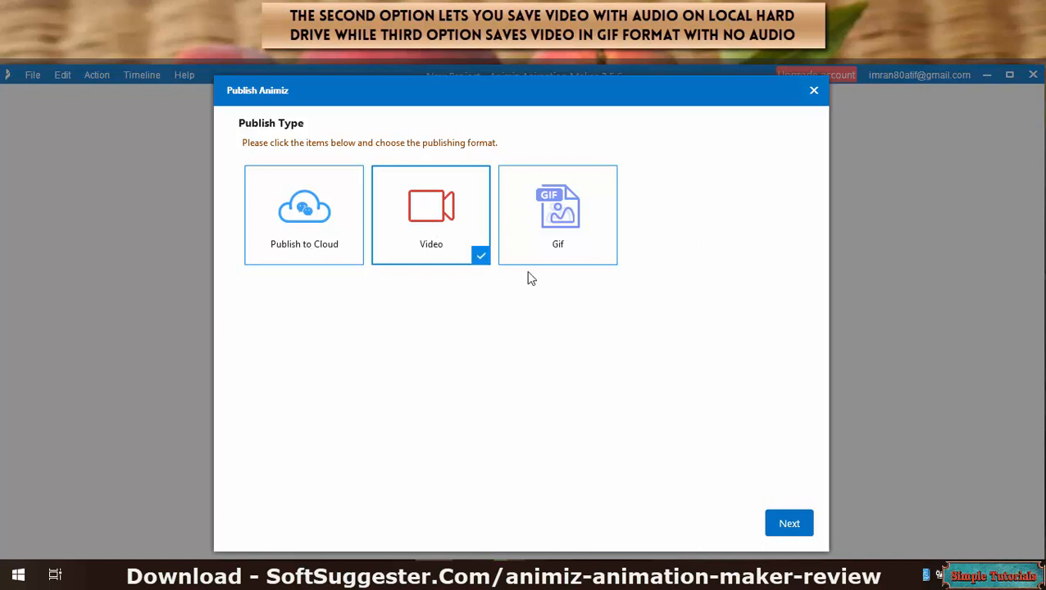
{"action": "left_click", "coordinate": [557, 215]}
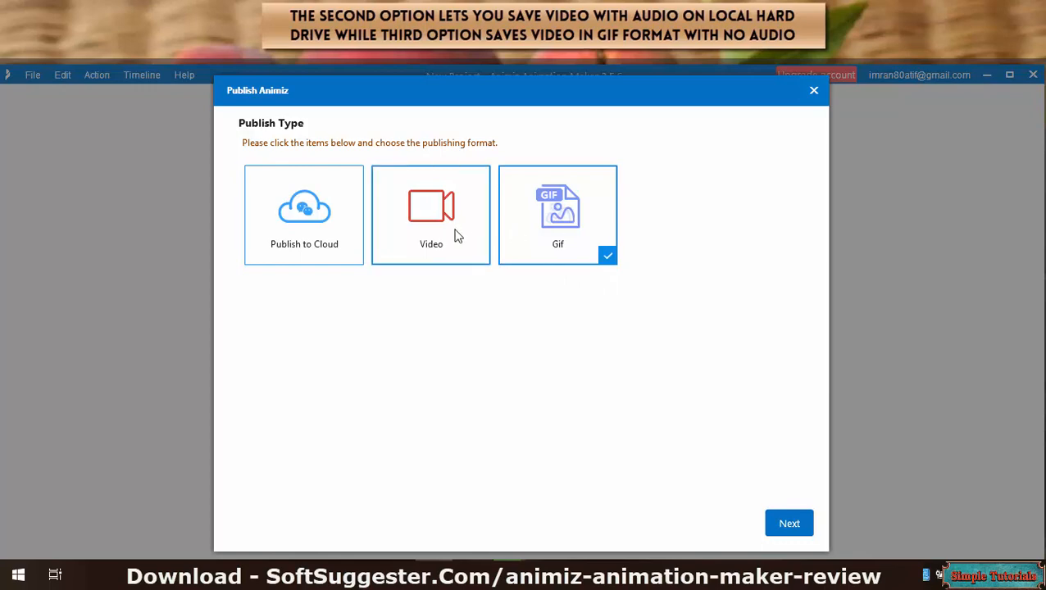
{"action": "left_click", "coordinate": [431, 213]}
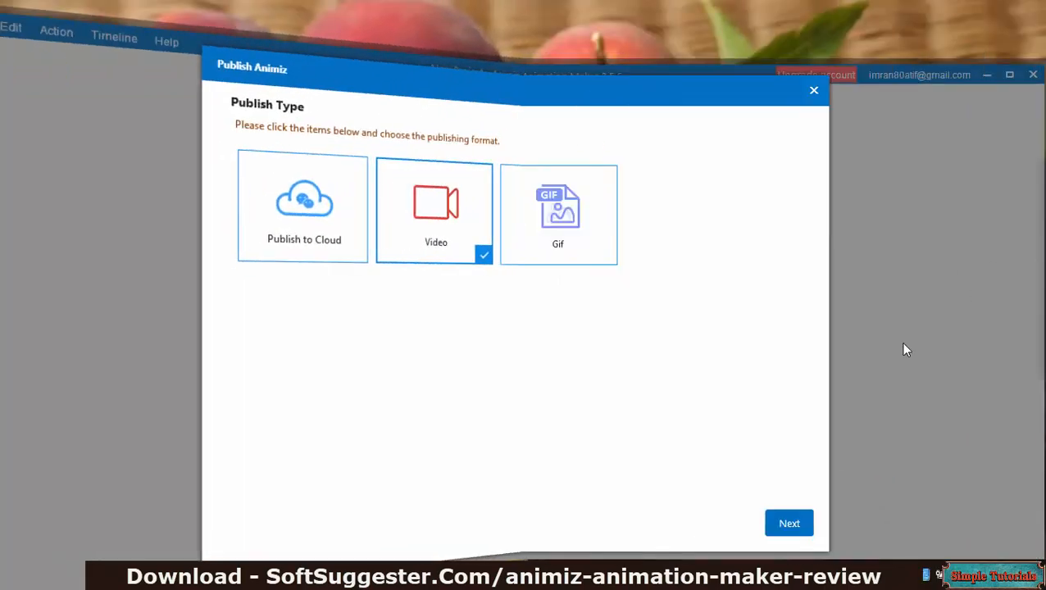
Step: Publish at 576P, .mp4, 30 fps and overwrite the existing New-Project.mp4
{"action": "left_click", "coordinate": [787, 523]}
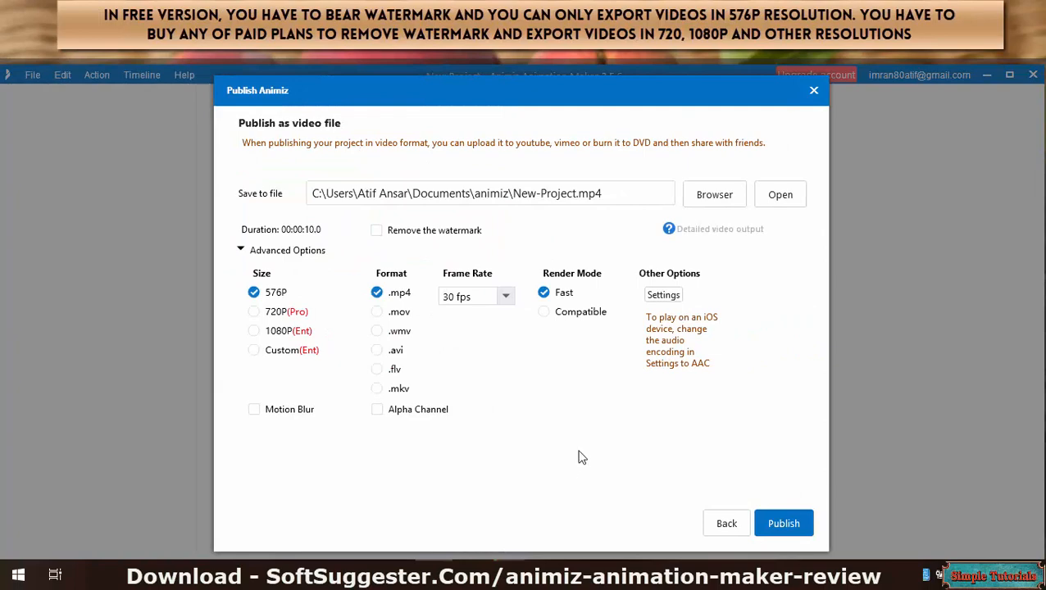
{"action": "mouse_move", "coordinate": [386, 413]}
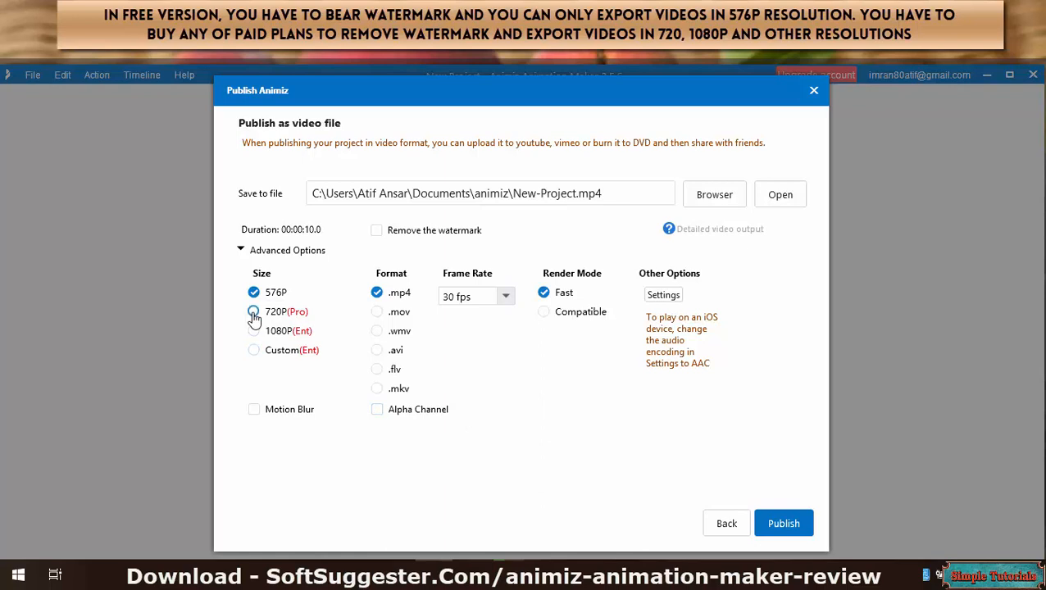
{"action": "left_click", "coordinate": [253, 292]}
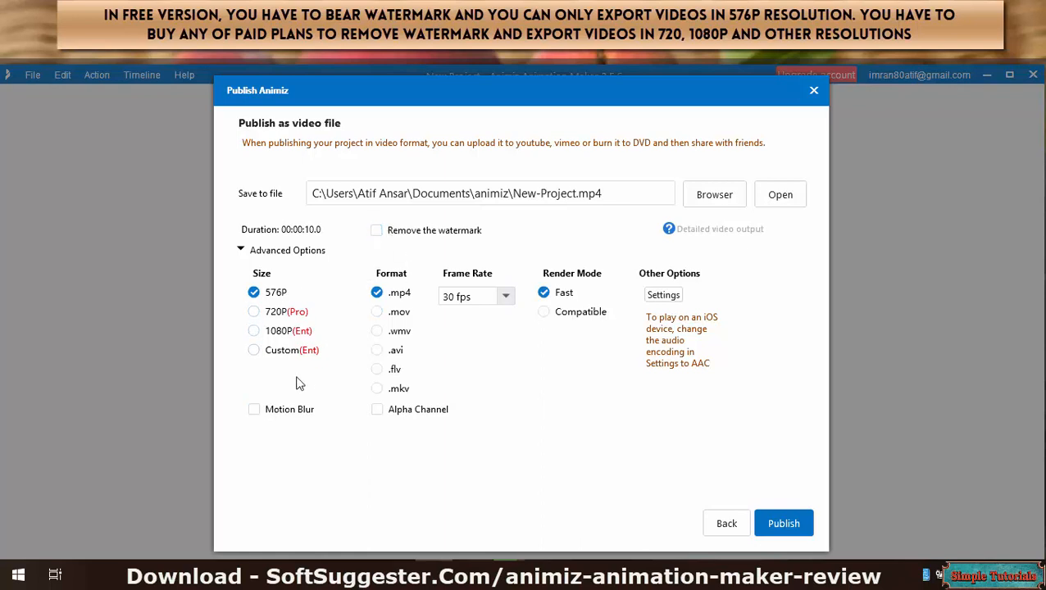
{"action": "mouse_move", "coordinate": [538, 423]}
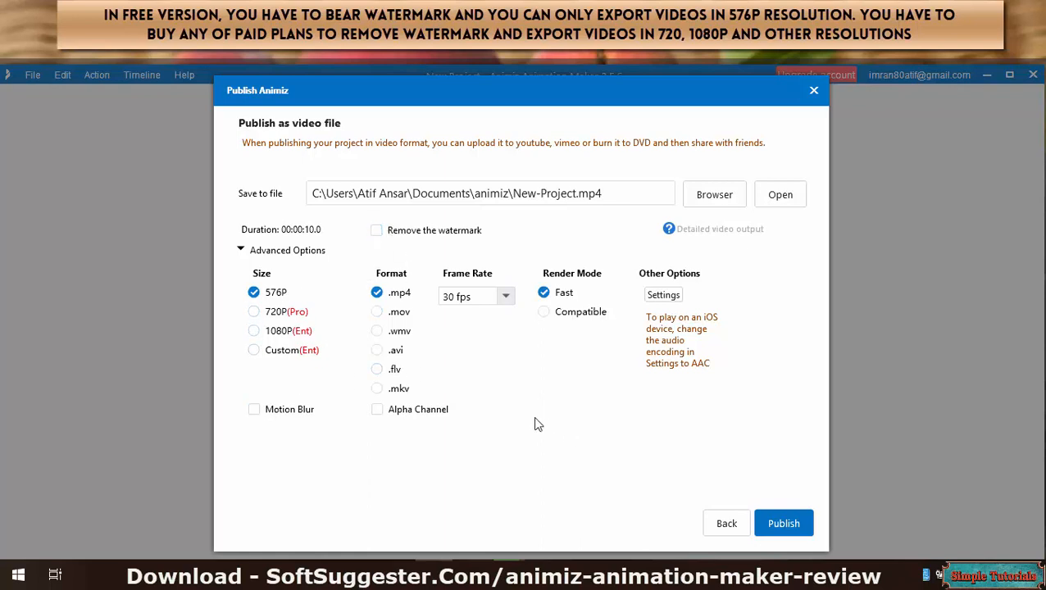
{"action": "mouse_move", "coordinate": [272, 368]}
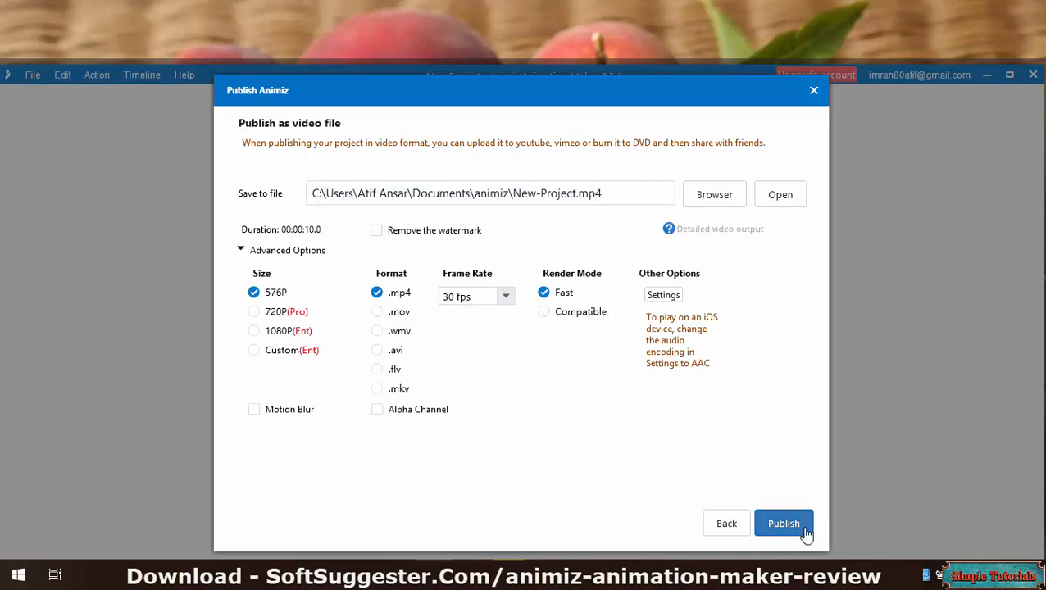
{"action": "left_click", "coordinate": [784, 522]}
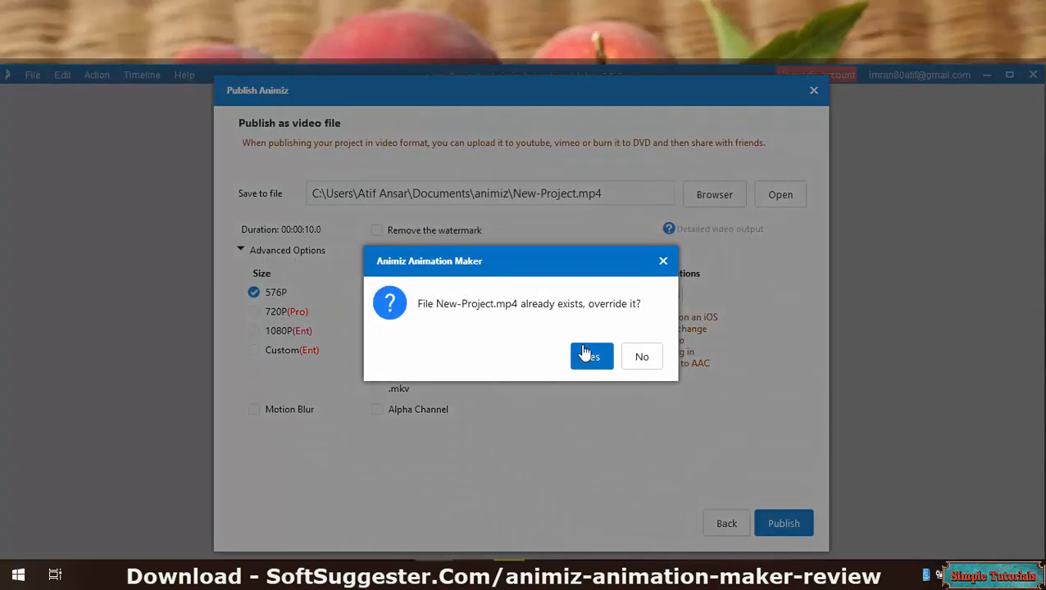
{"action": "left_click", "coordinate": [590, 356]}
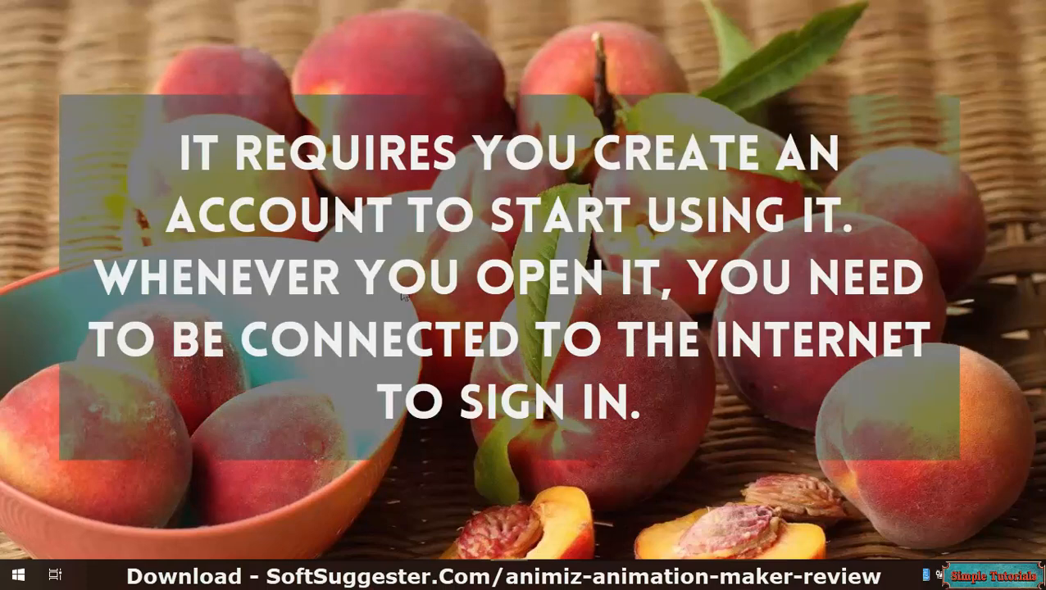
{"action": "mouse_move", "coordinate": [613, 272]}
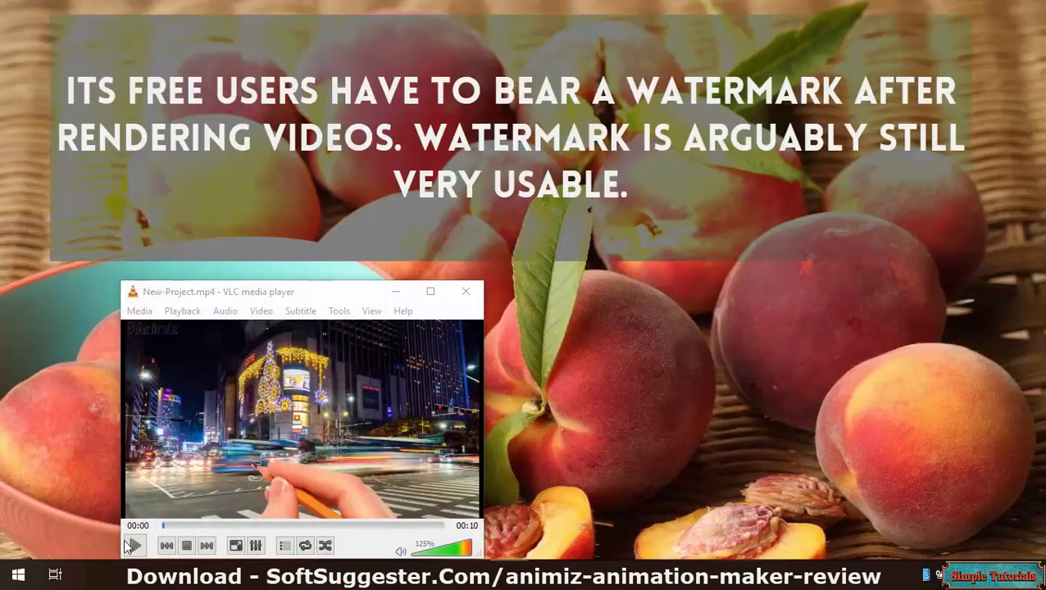
Step: Play the exported New-Project.mp4 in VLC media player
{"action": "left_click", "coordinate": [135, 544]}
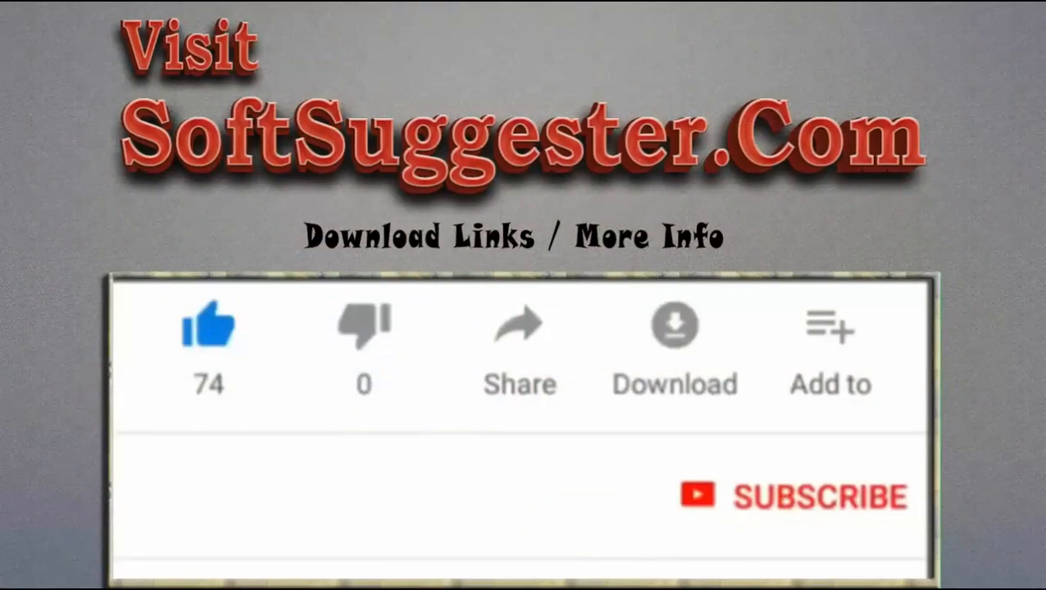
{"action": "left_click", "coordinate": [208, 327]}
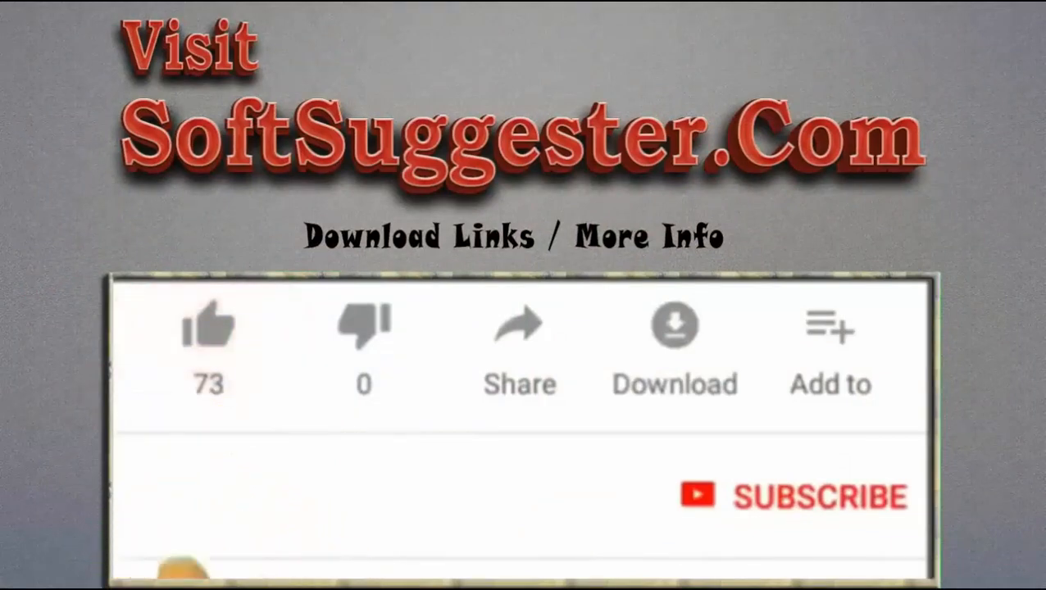
{"action": "left_click", "coordinate": [208, 326]}
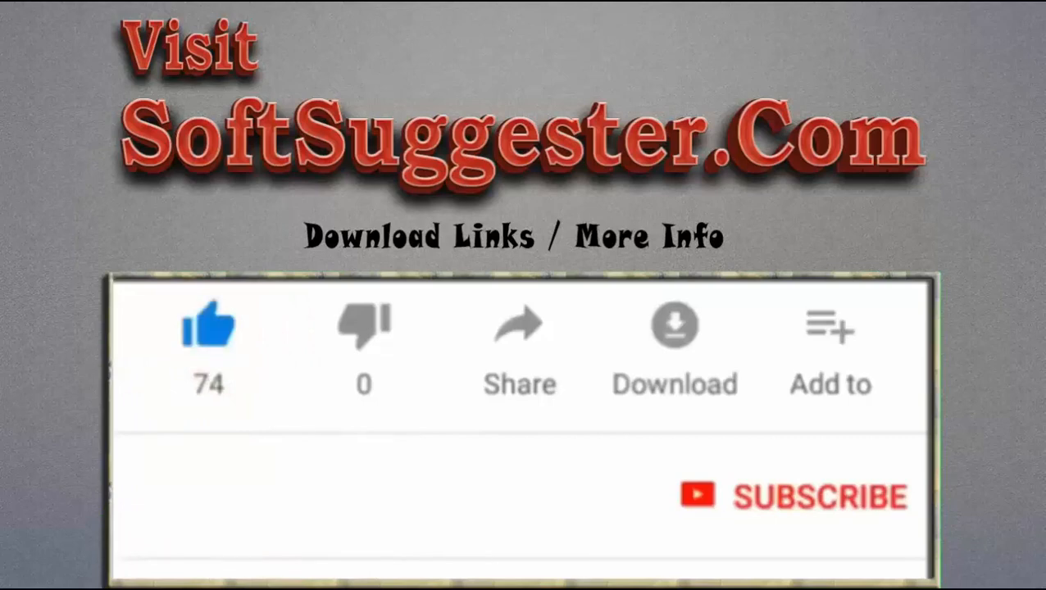